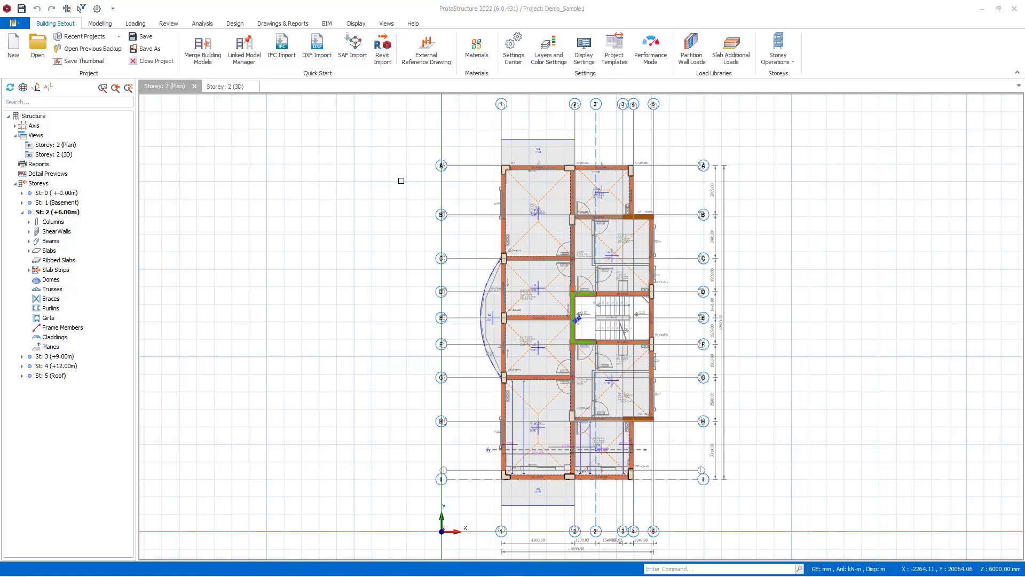
Step: Request the analytical model display from the Building Analysis post-analysis options
click(203, 23)
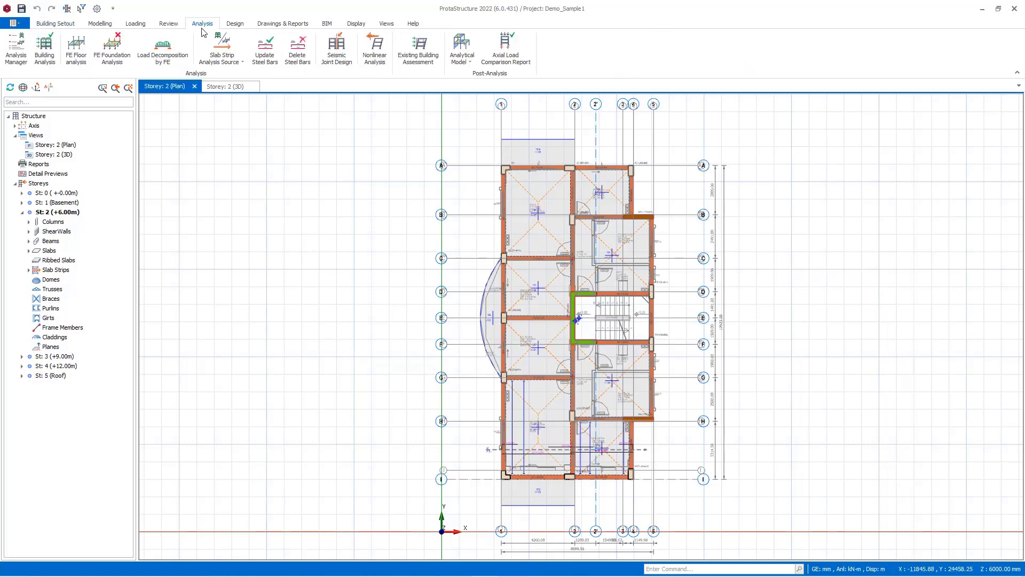
click(46, 45)
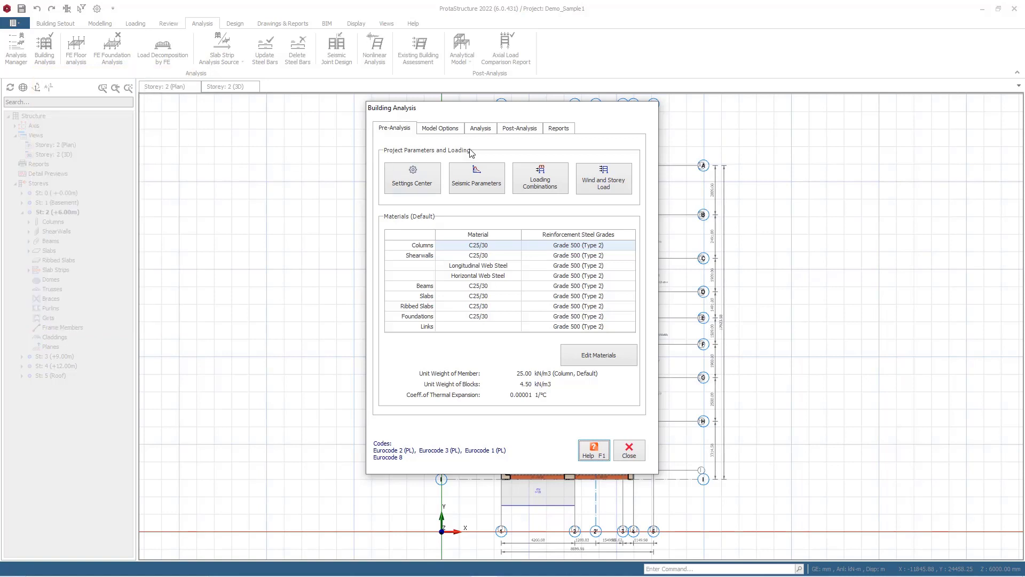
click(520, 128)
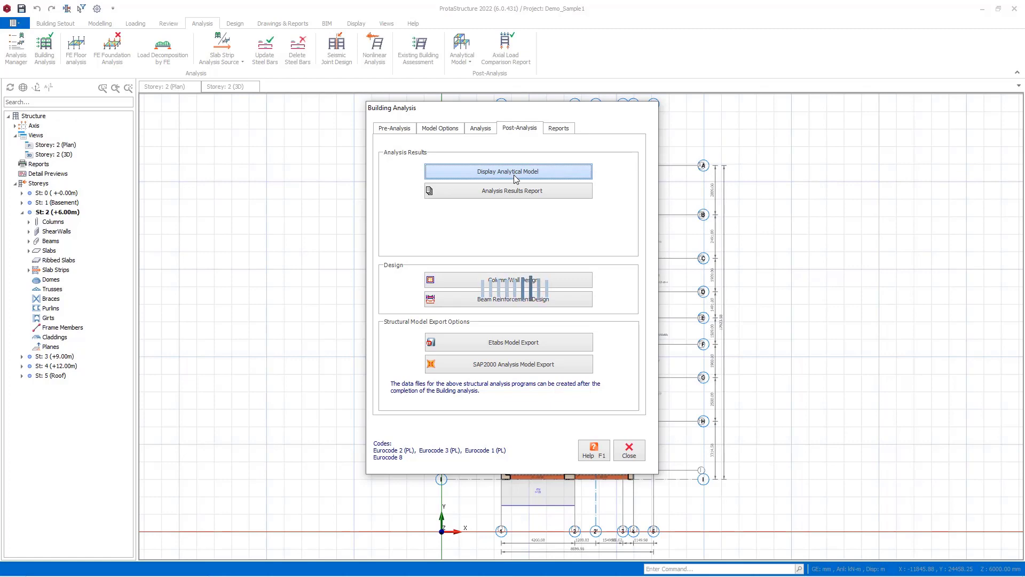
click(508, 171)
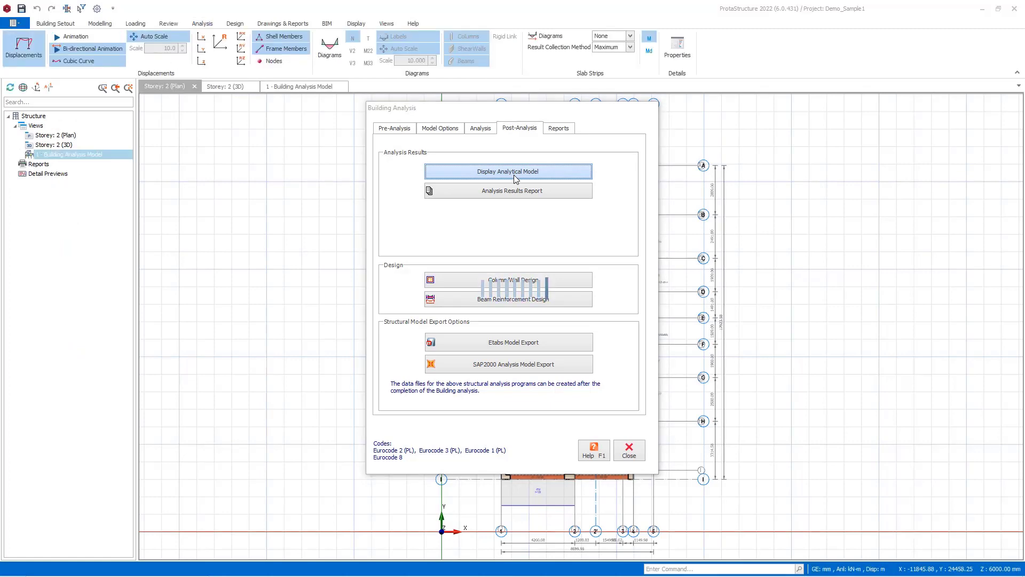
Step: Show the whole building as a 3D analytical model with results and load combinations listed
click(508, 171)
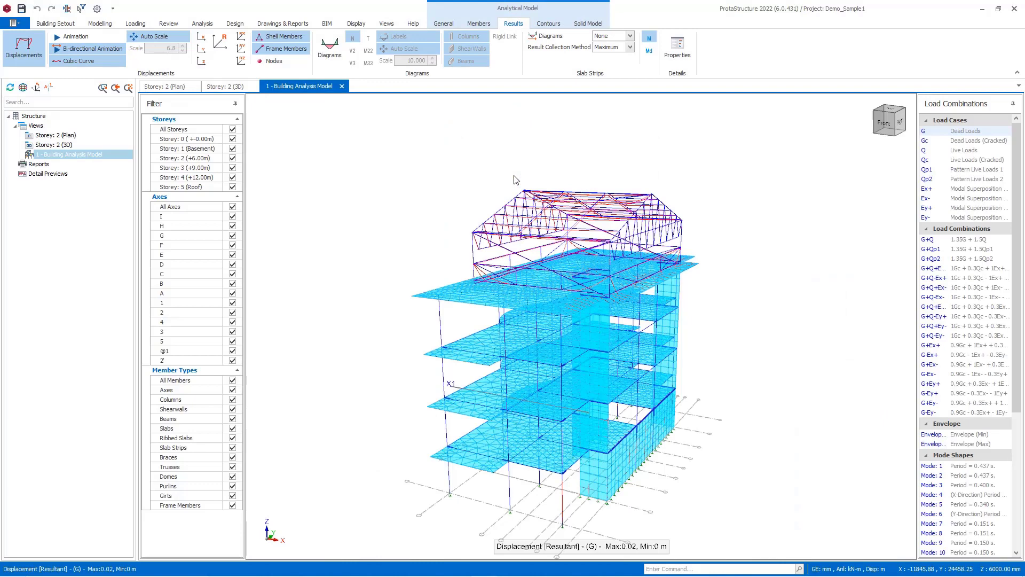
mouse_move(604, 463)
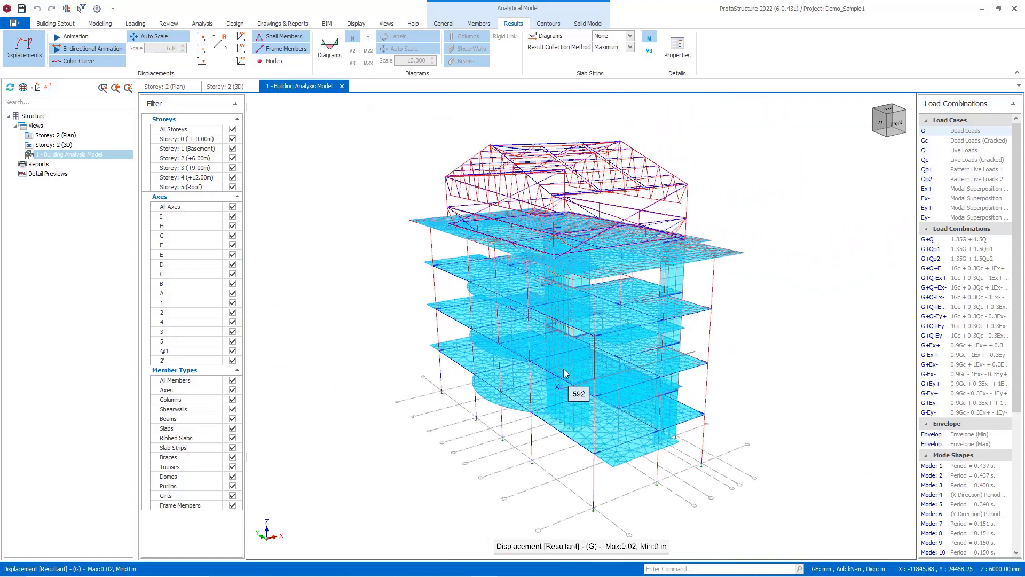
mouse_move(473, 56)
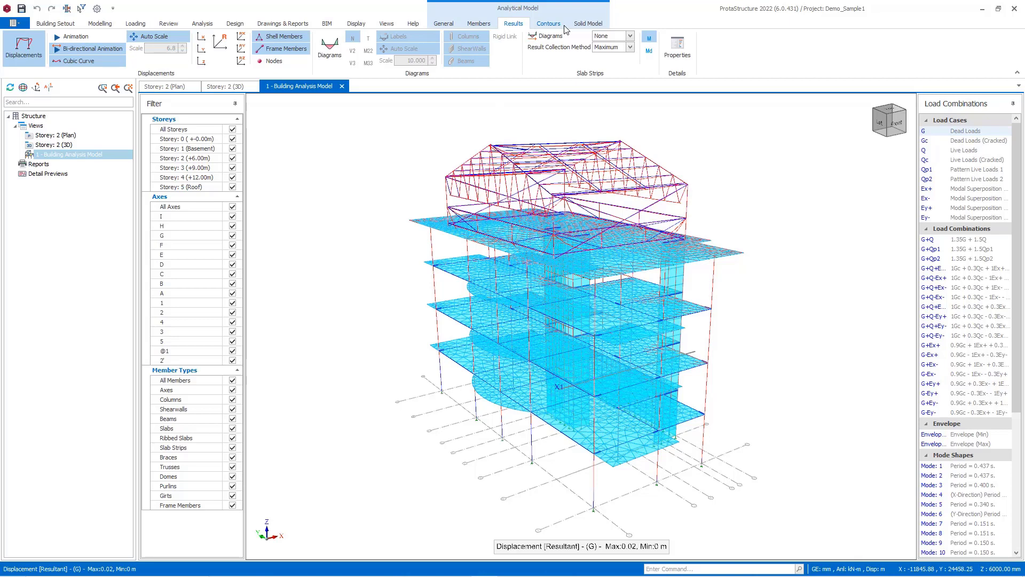
mouse_move(444, 23)
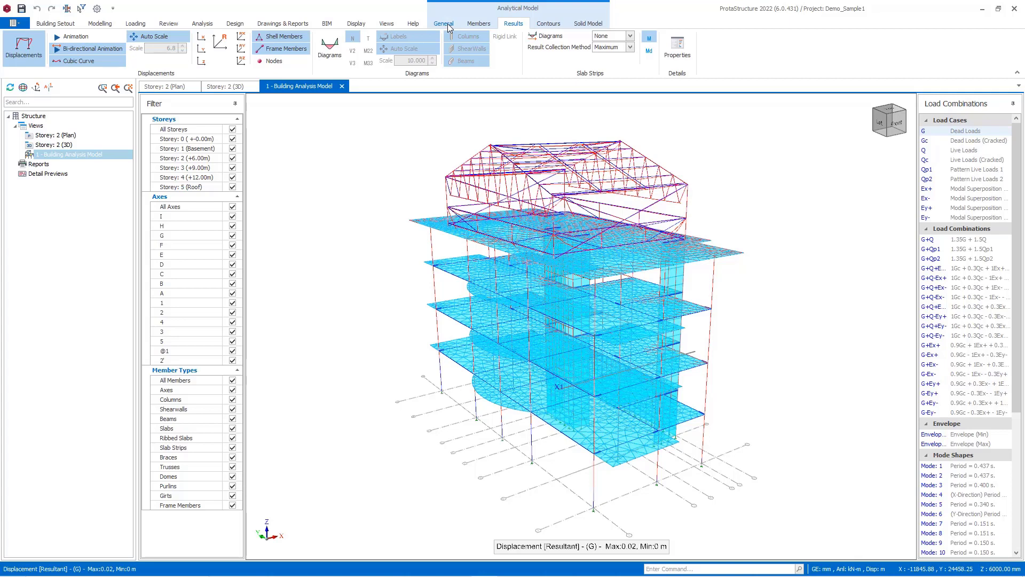
click(443, 23)
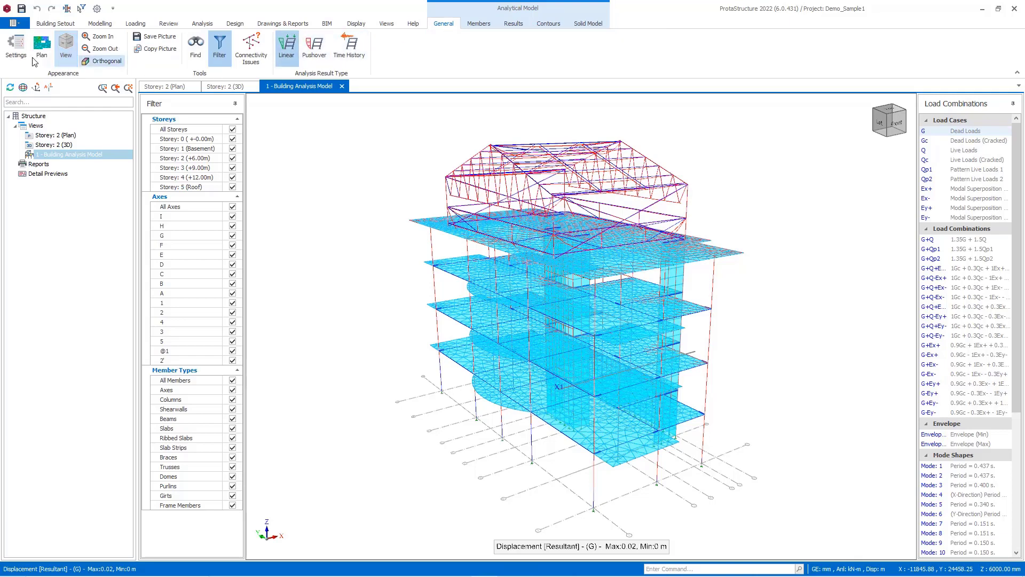
mouse_move(281, 219)
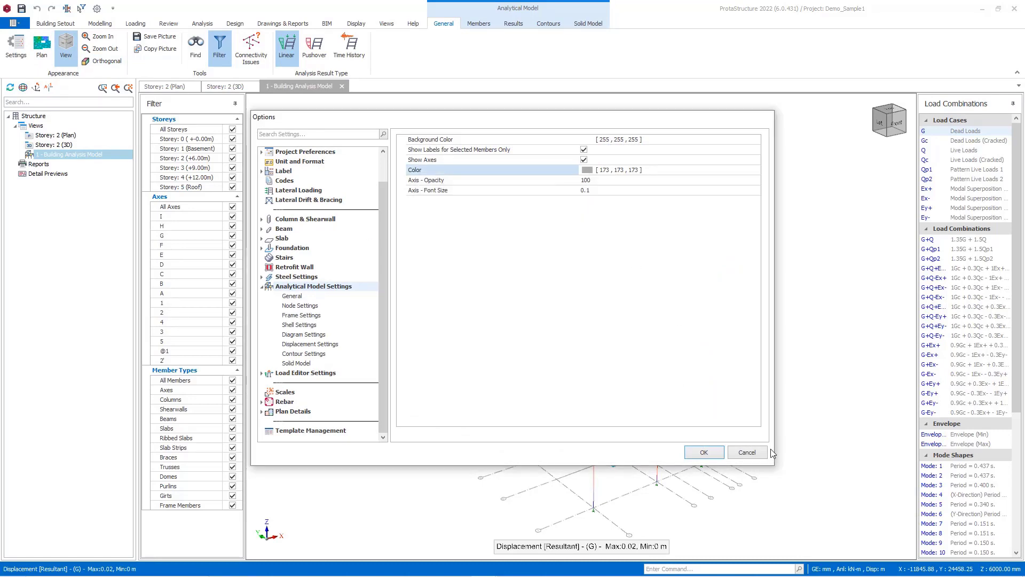
click(704, 452)
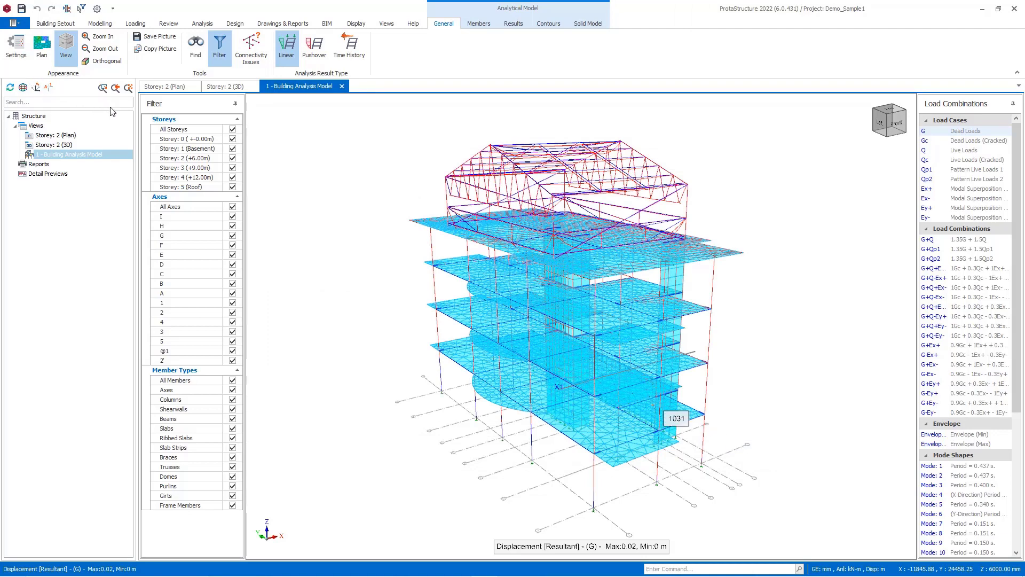
click(233, 128)
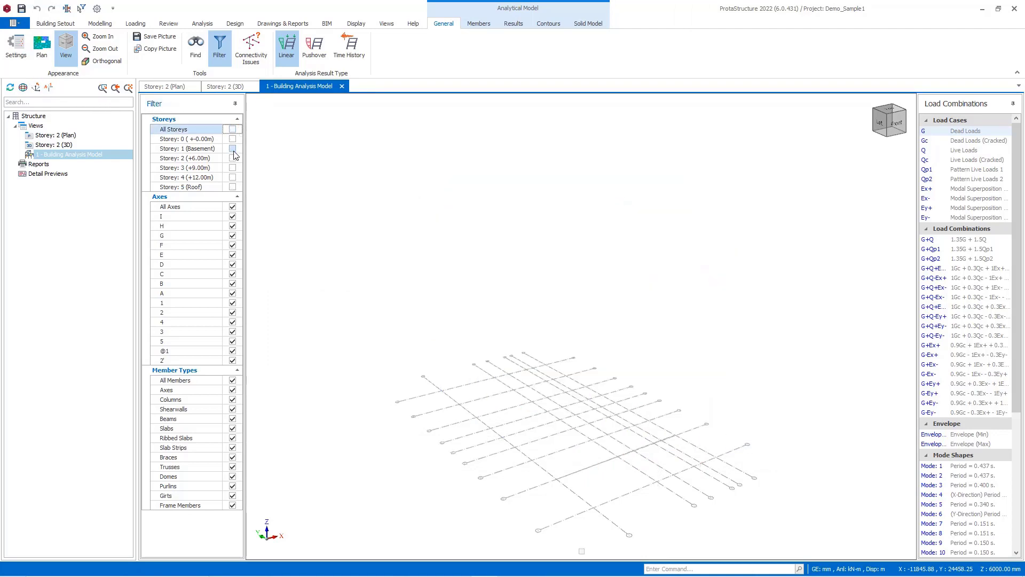
click(233, 149)
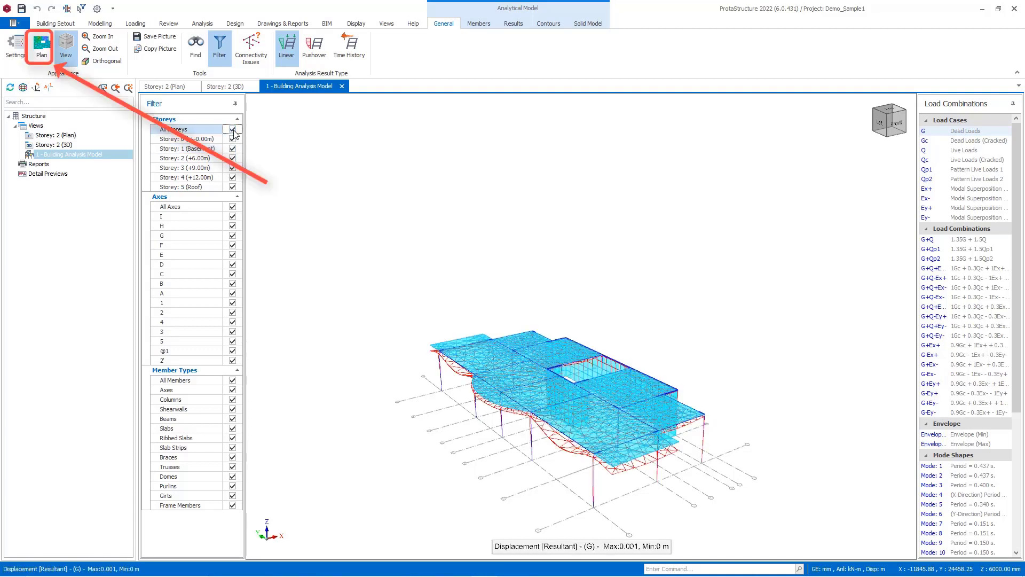
click(232, 128)
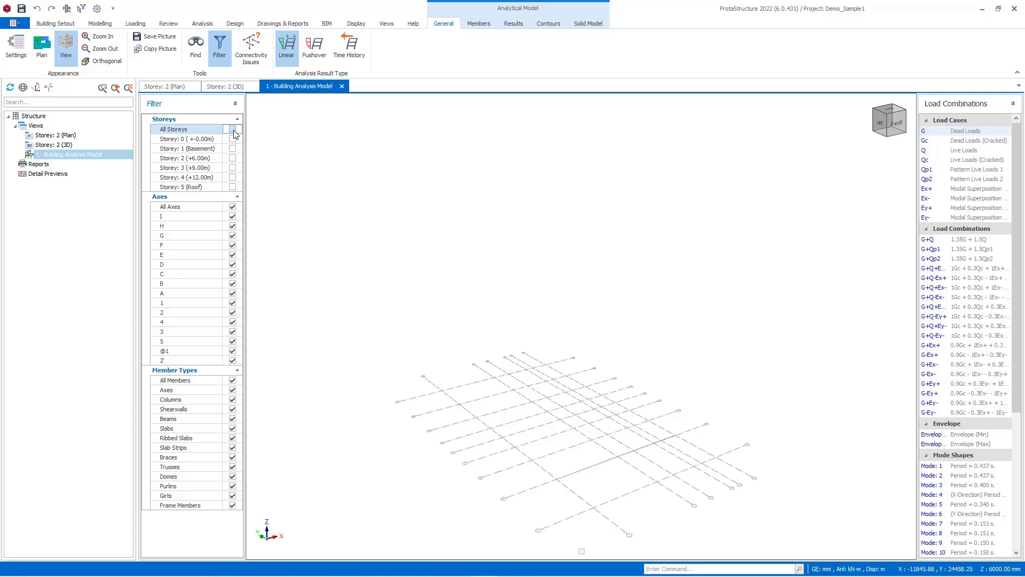
click(231, 128)
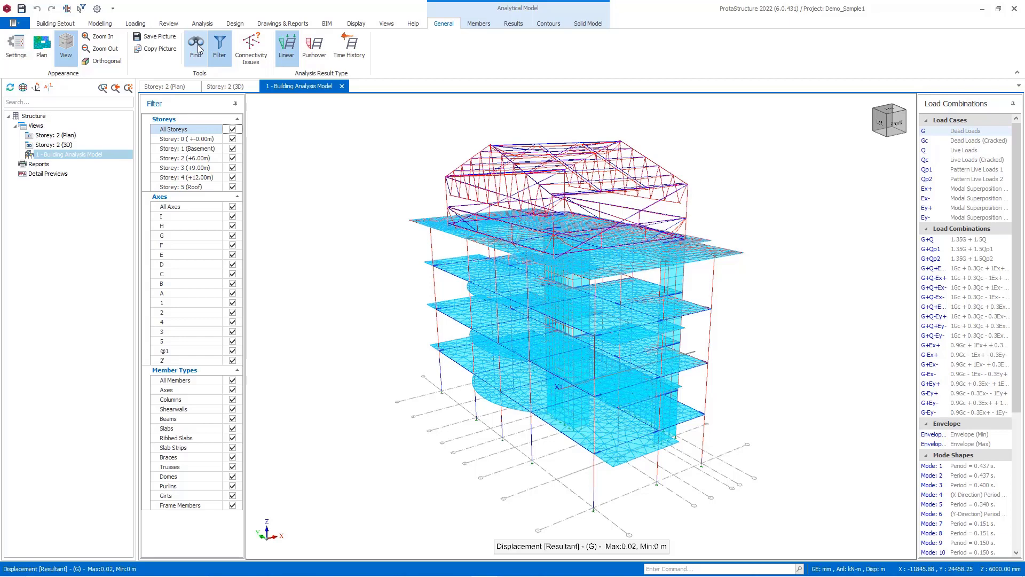
mouse_move(199, 56)
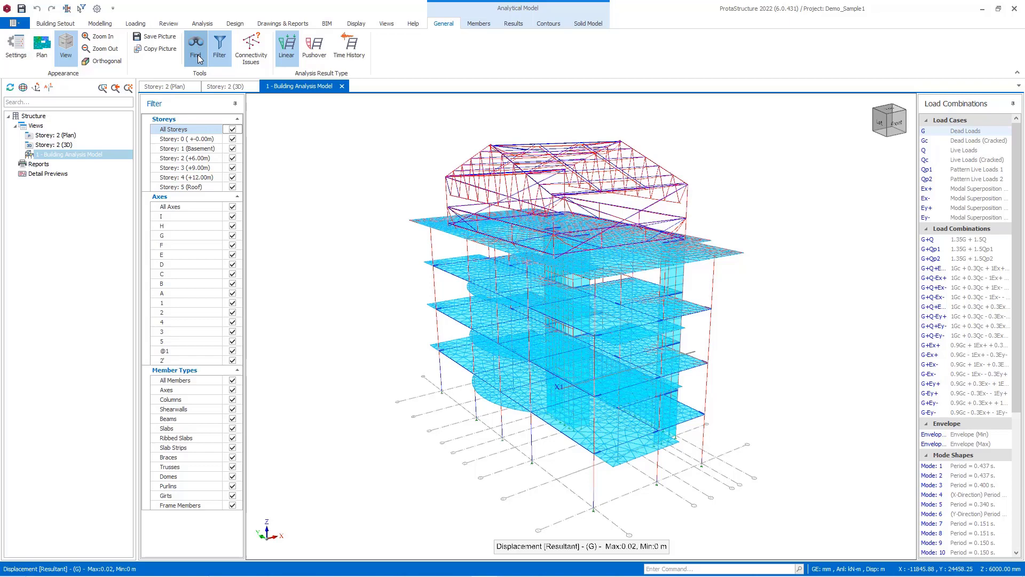
Step: Find node 250 in the analytical model
click(200, 48)
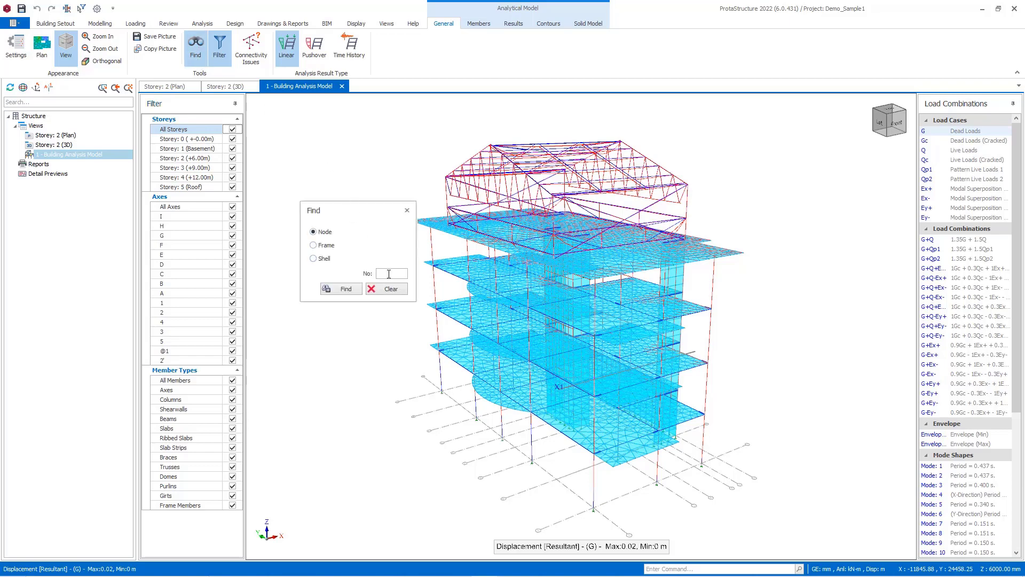
text(250)
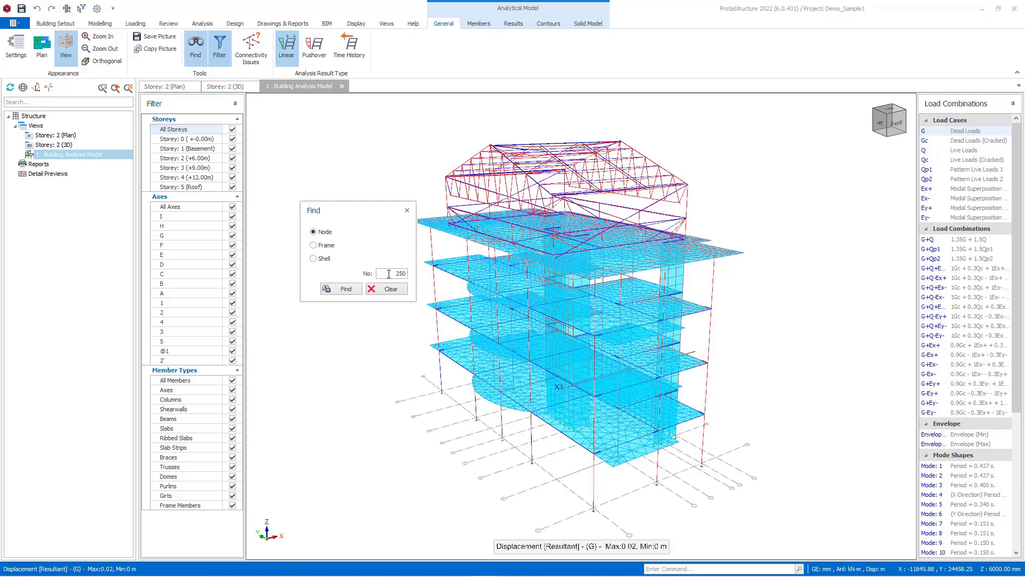
click(340, 289)
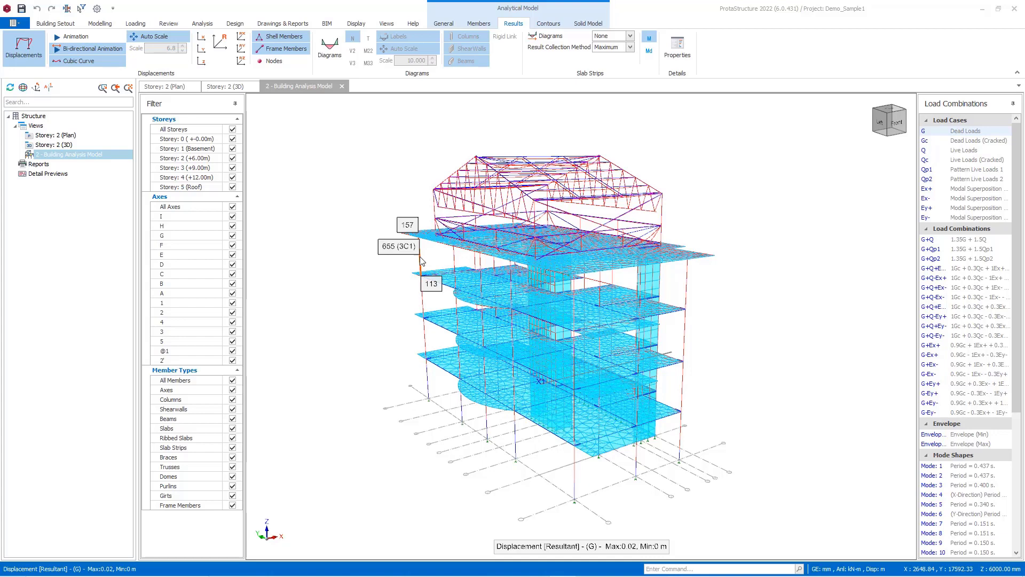
Step: Run the connectivity check and acknowledge the no-issues message
click(444, 23)
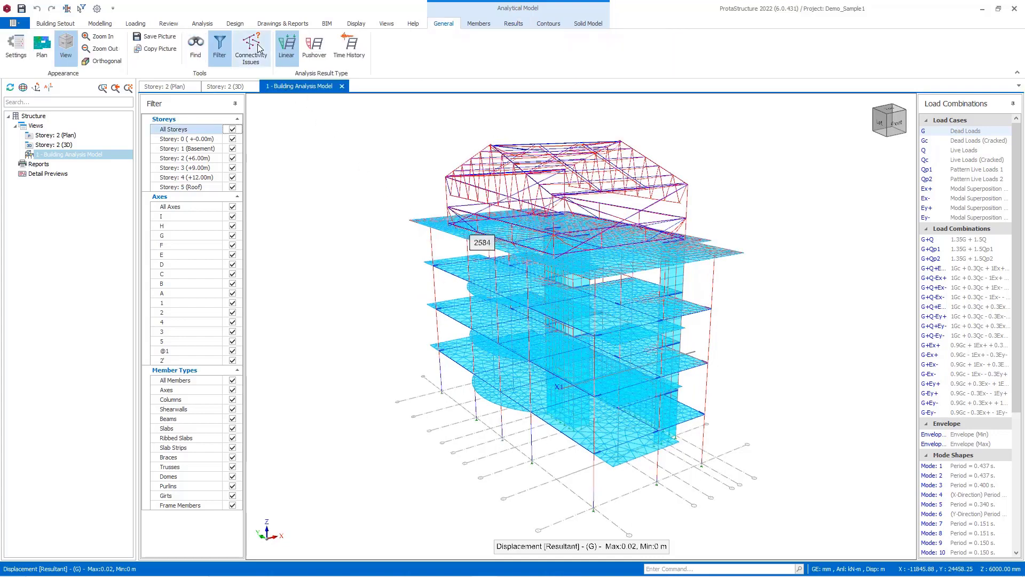
click(251, 45)
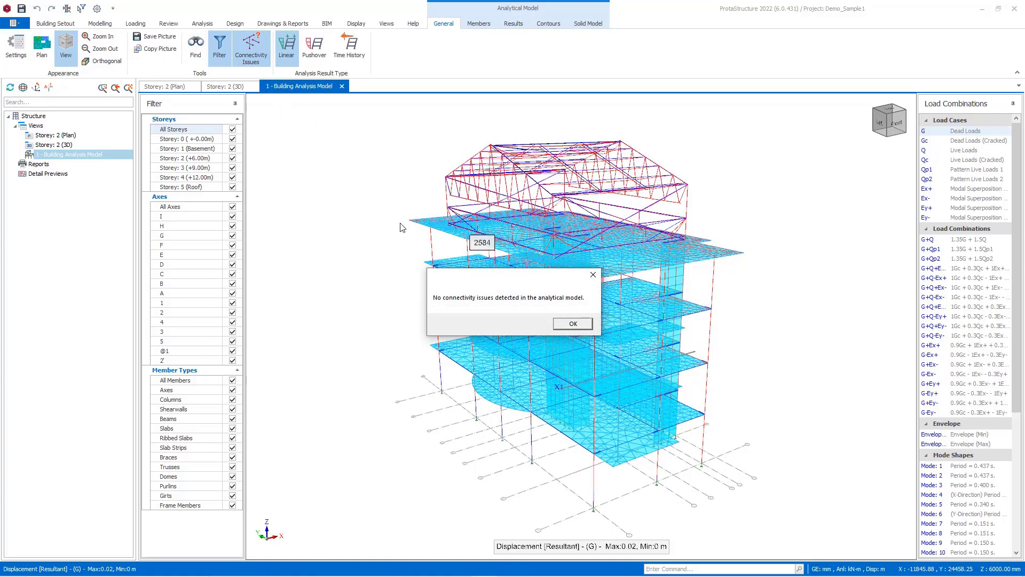
mouse_move(579, 286)
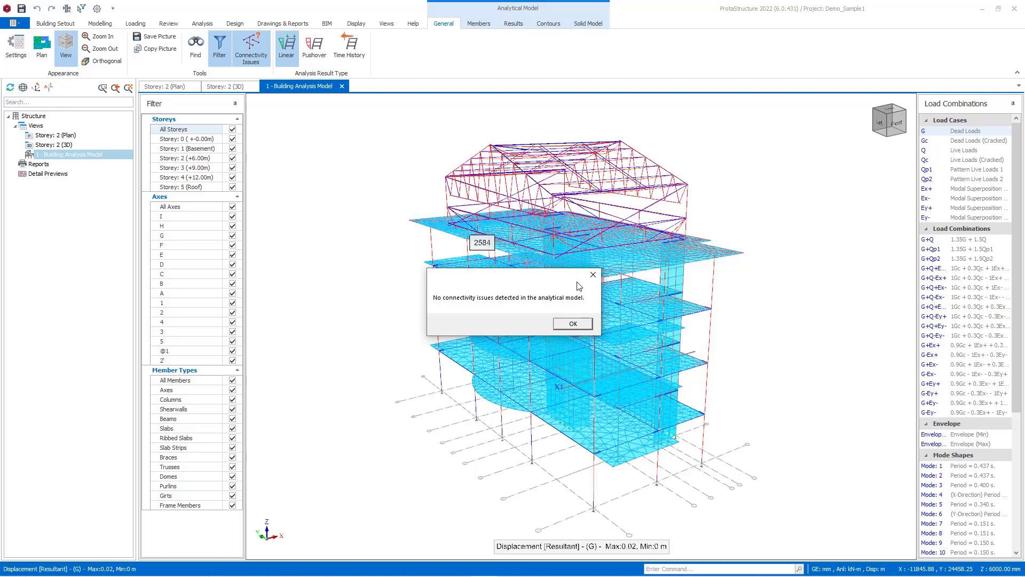
click(572, 322)
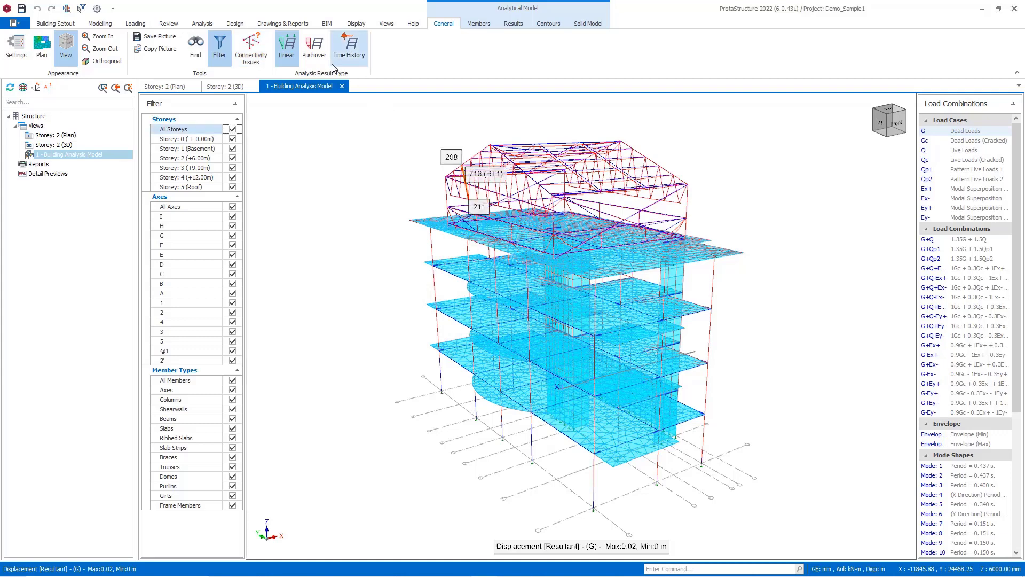
Step: Review the Nodes, Frames and Shells display options on the Members ribbon
click(478, 23)
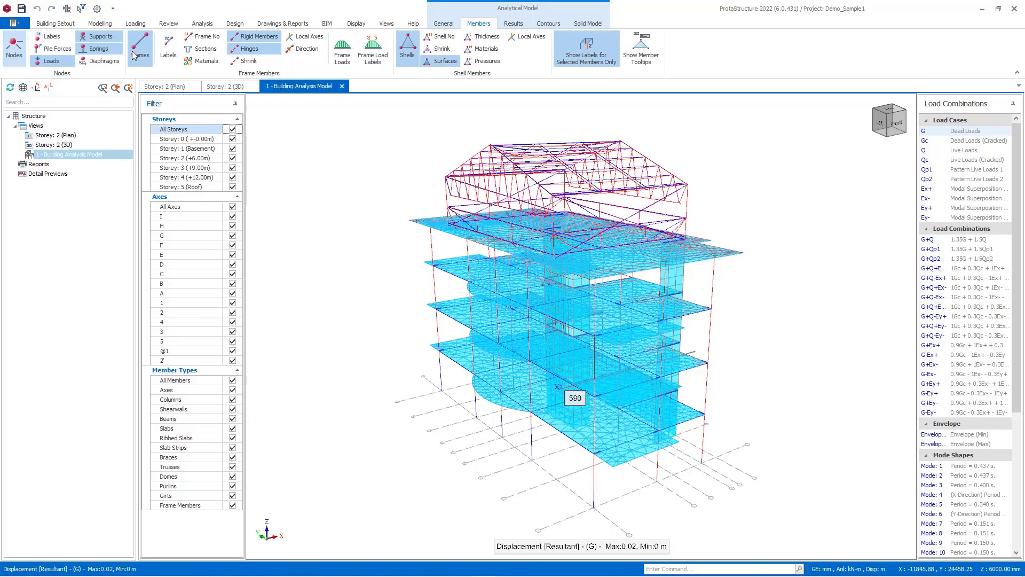
click(140, 40)
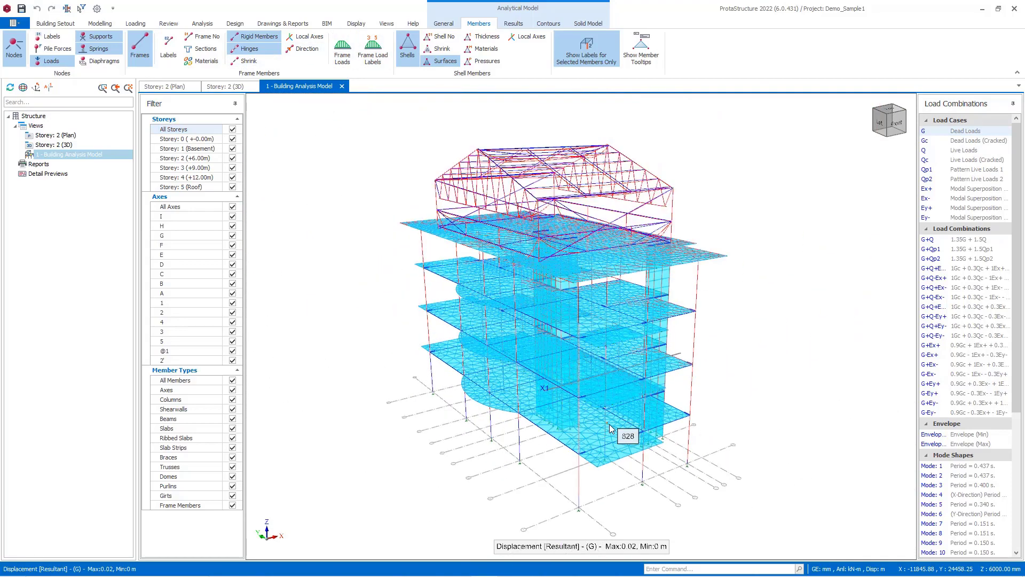
click(514, 23)
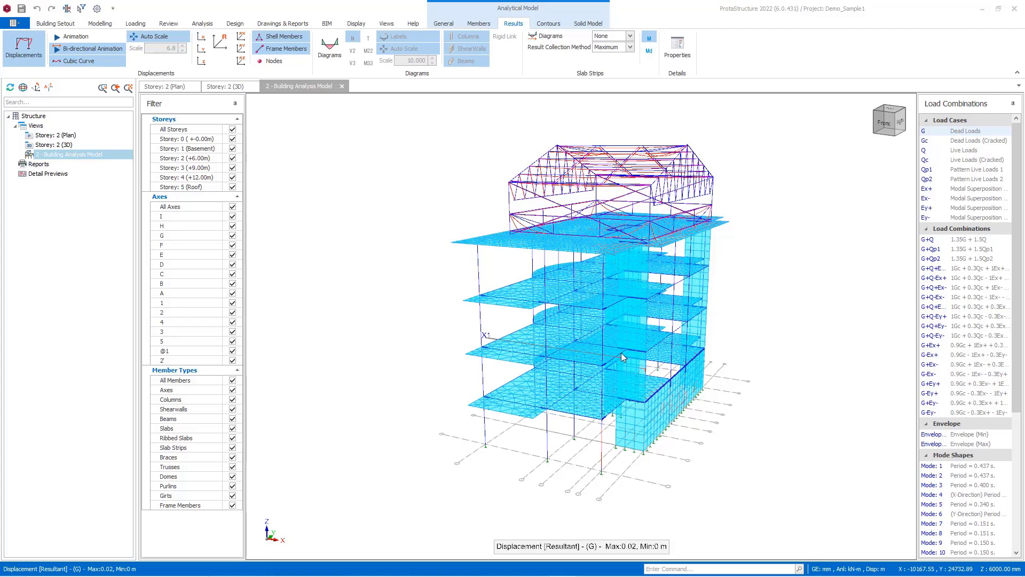
mouse_move(912, 220)
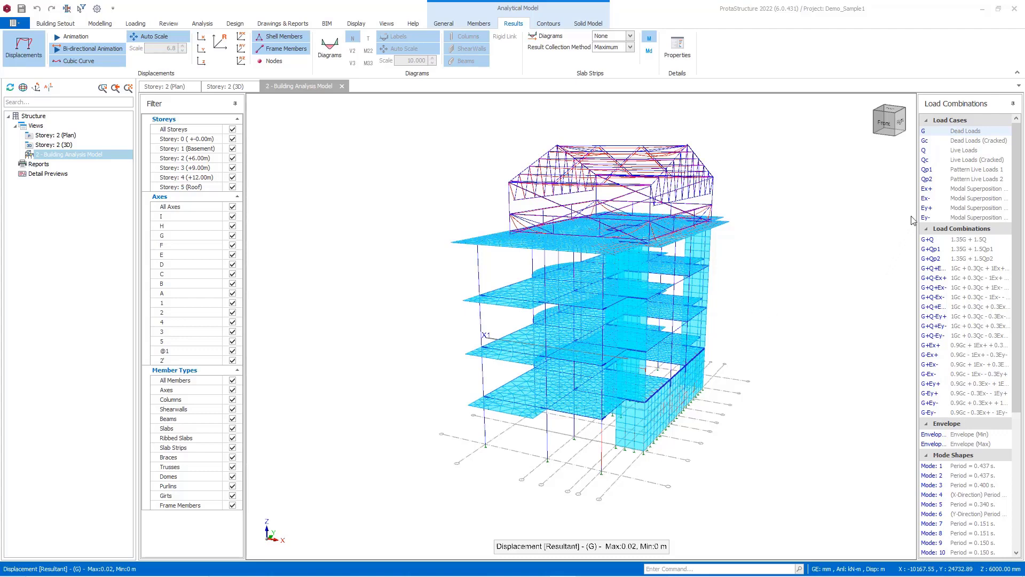
Step: Show Mode 1 (period 0.437 s), then displacement results for the G+Q combination
click(927, 188)
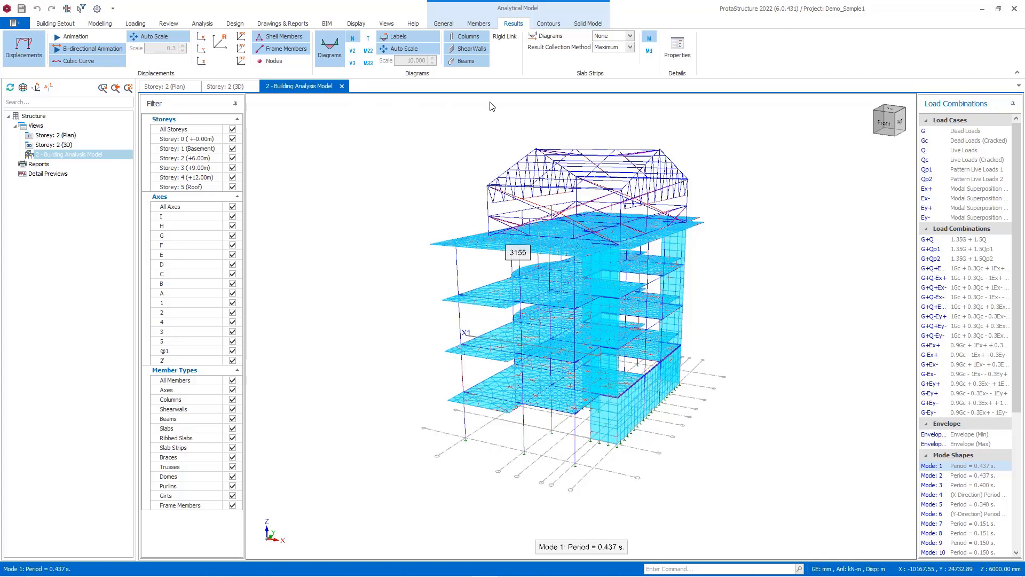
click(948, 239)
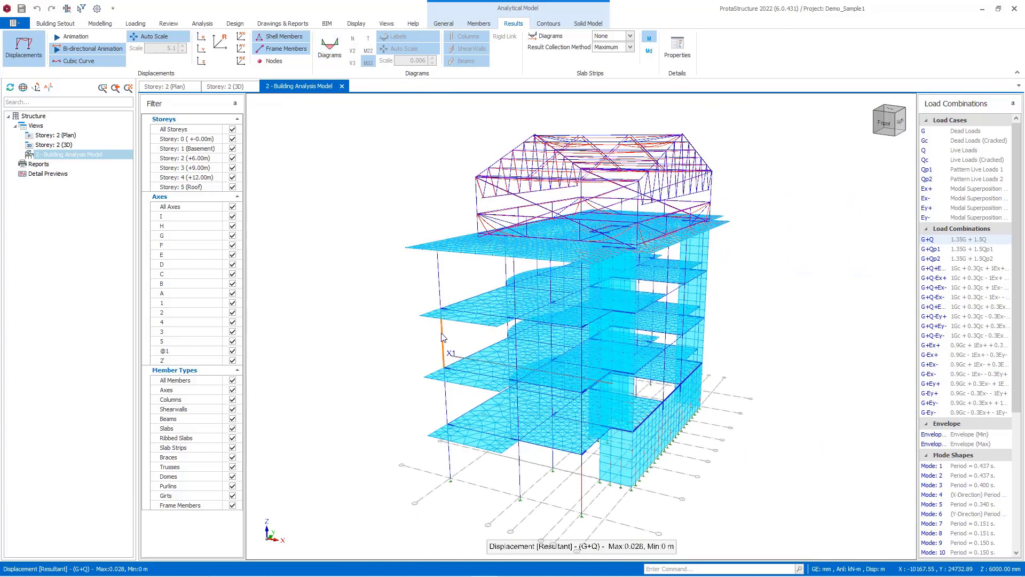
click(442, 346)
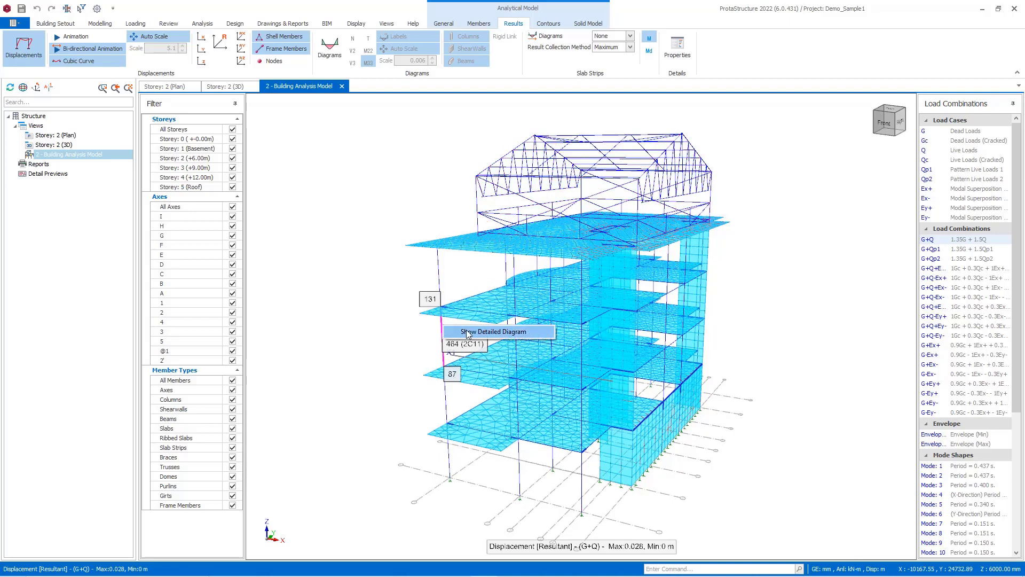
click(496, 331)
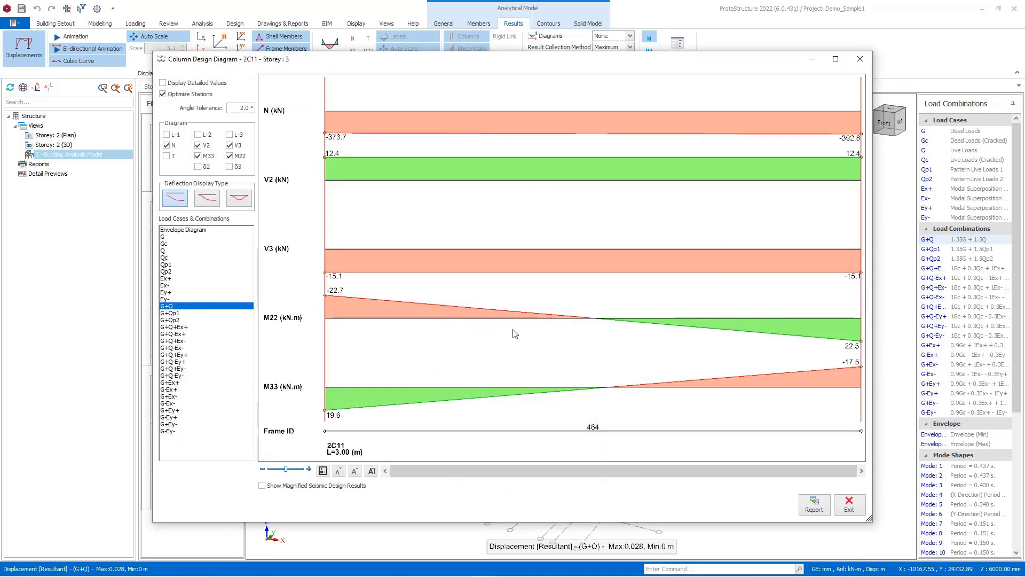
click(228, 166)
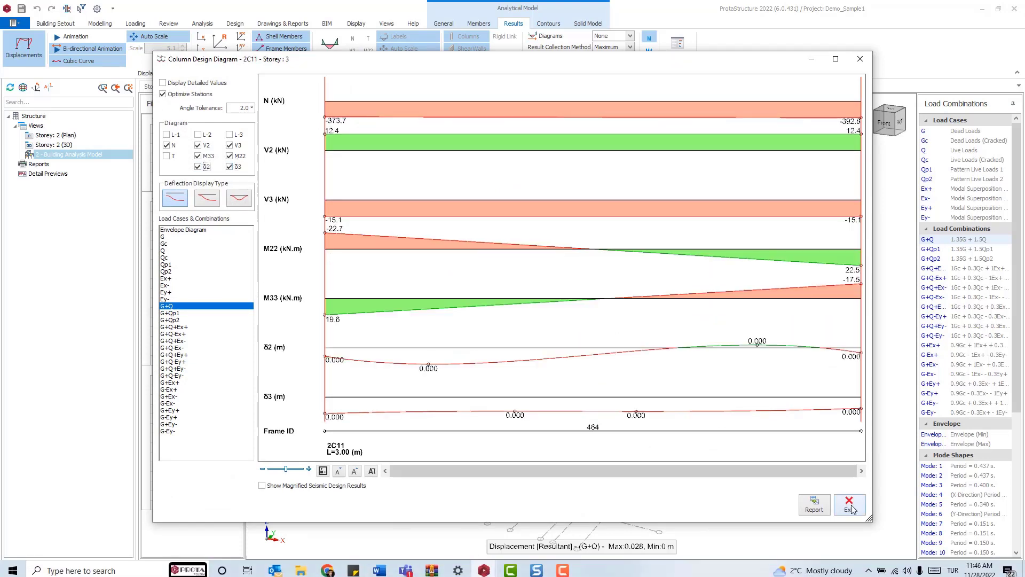
click(850, 503)
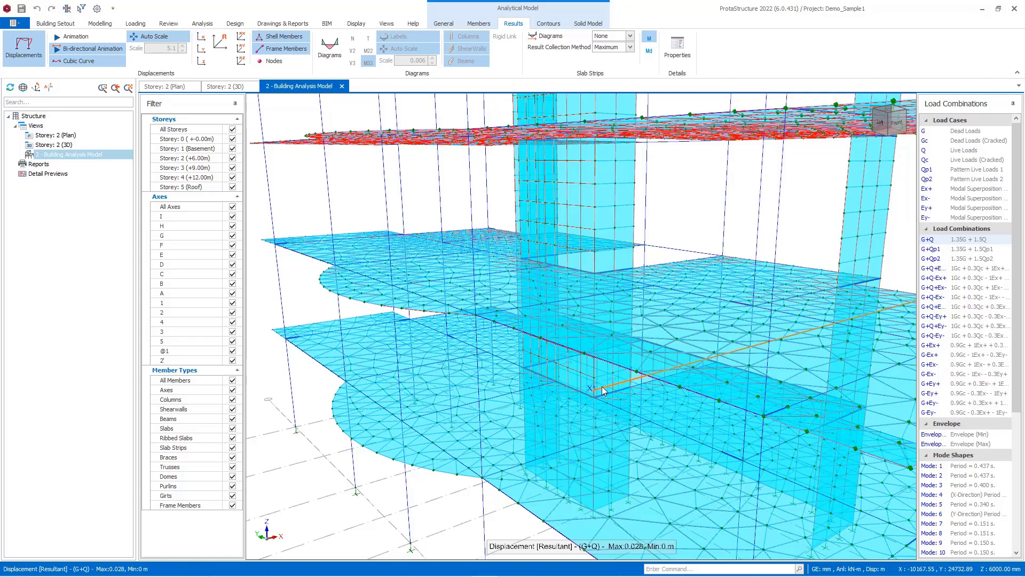
Step: View the envelope diagram of slab strip X1, then hide all storeys
click(600, 389)
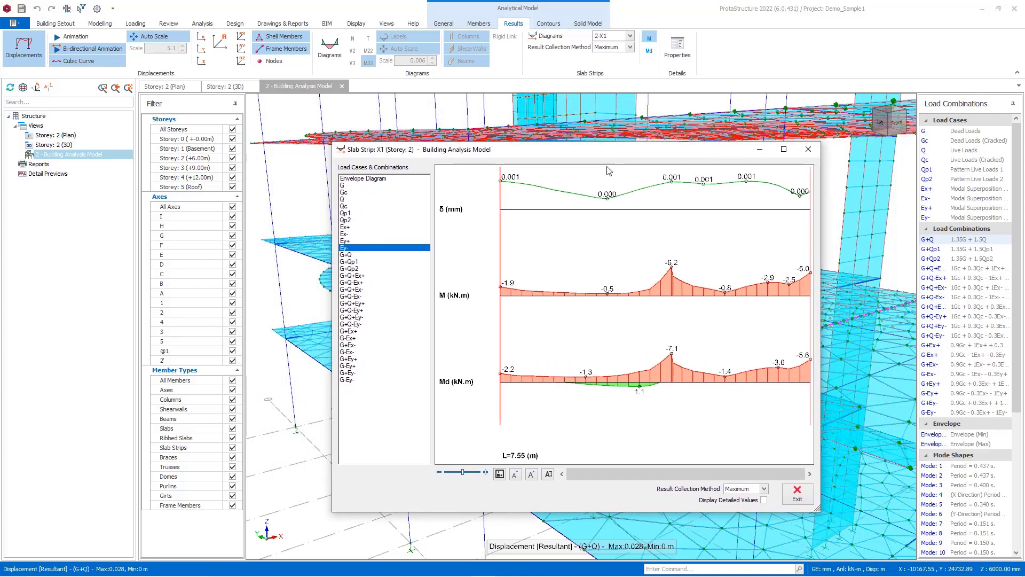
click(363, 177)
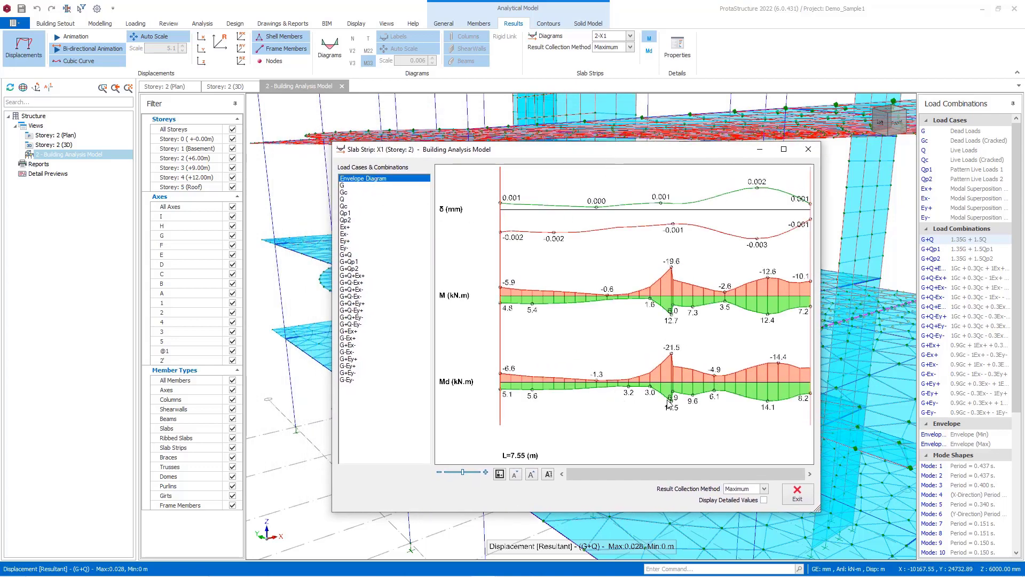
click(807, 148)
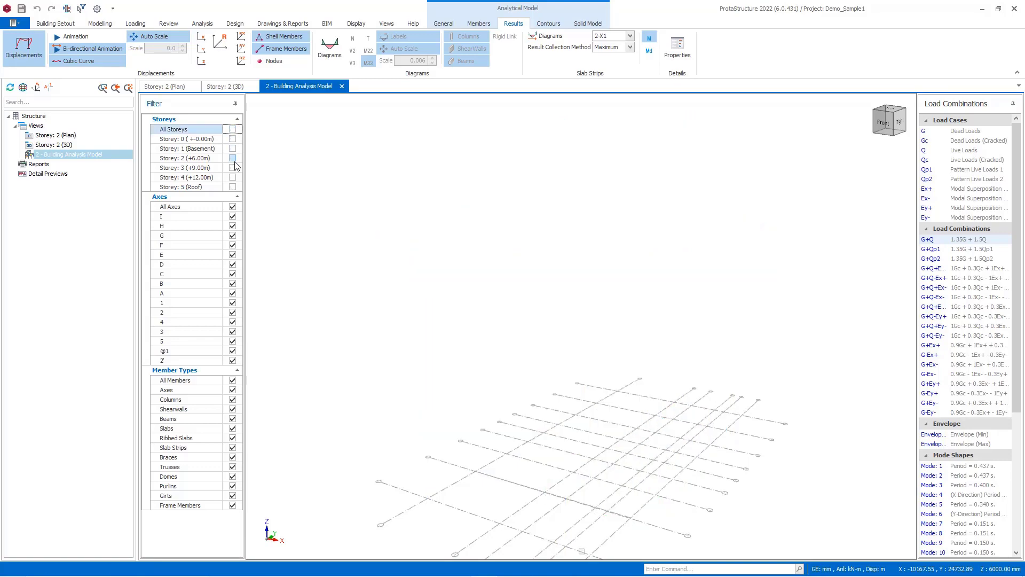
Step: Show Storey 2 alone with Direction 2 Top Steel required-area contours for G+Q
click(233, 158)
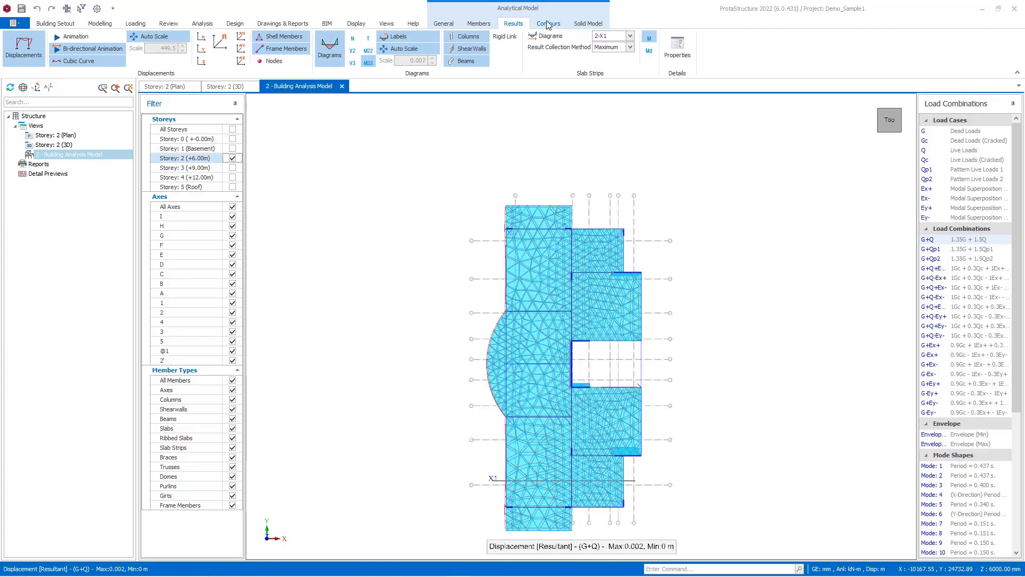
click(548, 24)
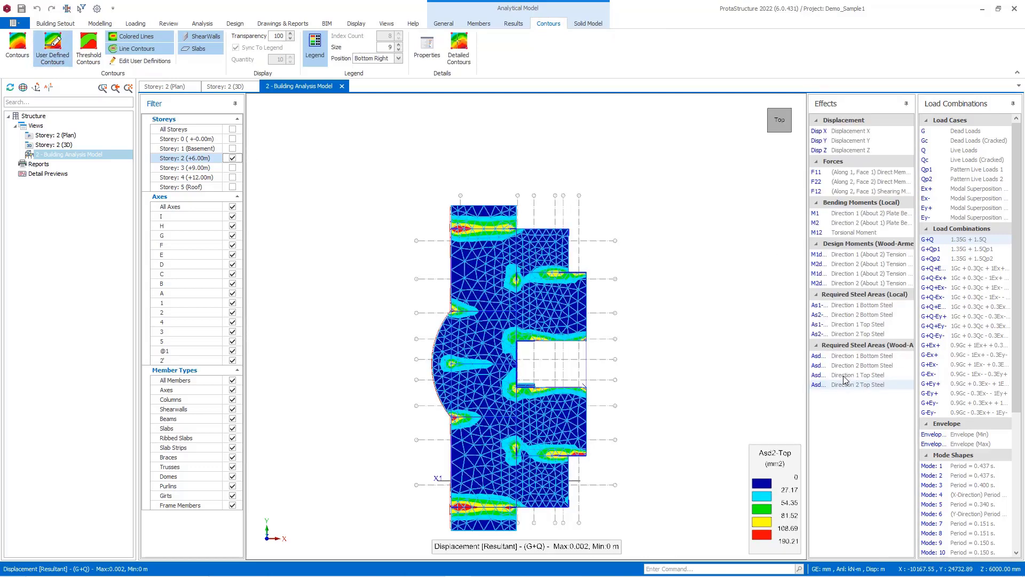
mouse_move(791, 388)
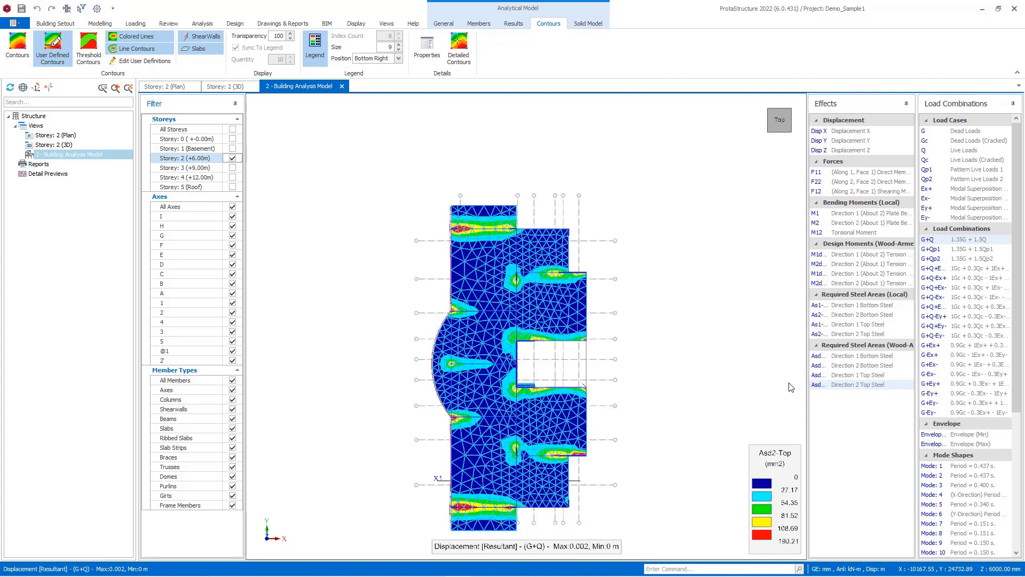
click(858, 384)
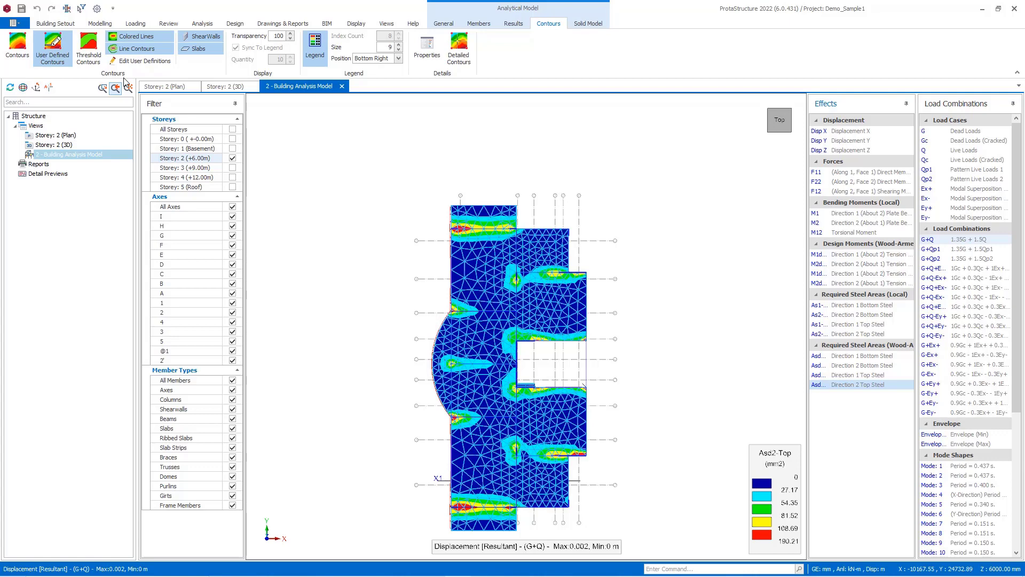
Step: Add a user-defined contour level from Rebar 1, Ø8 at 250 mm, and update
click(50, 46)
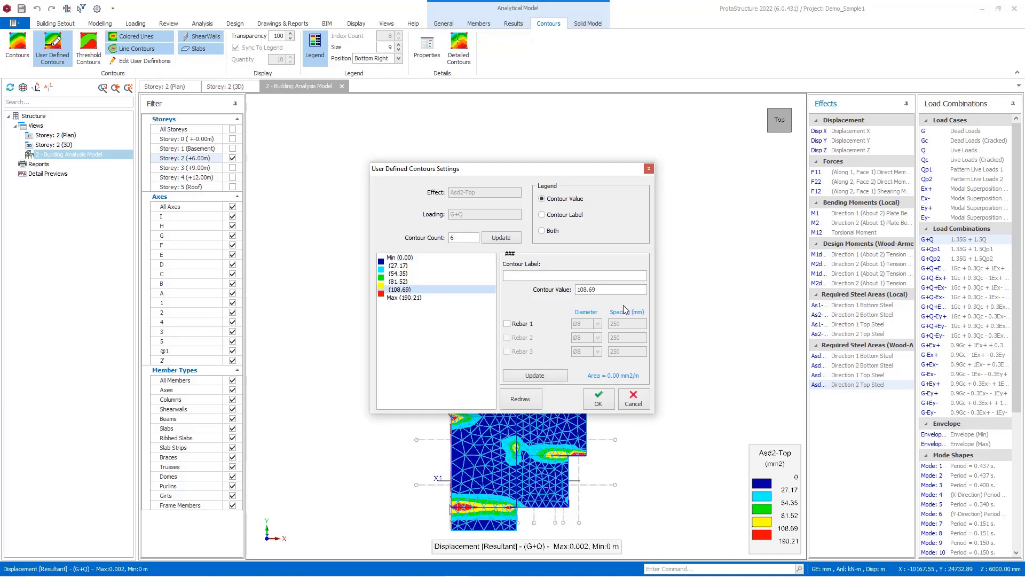
click(506, 323)
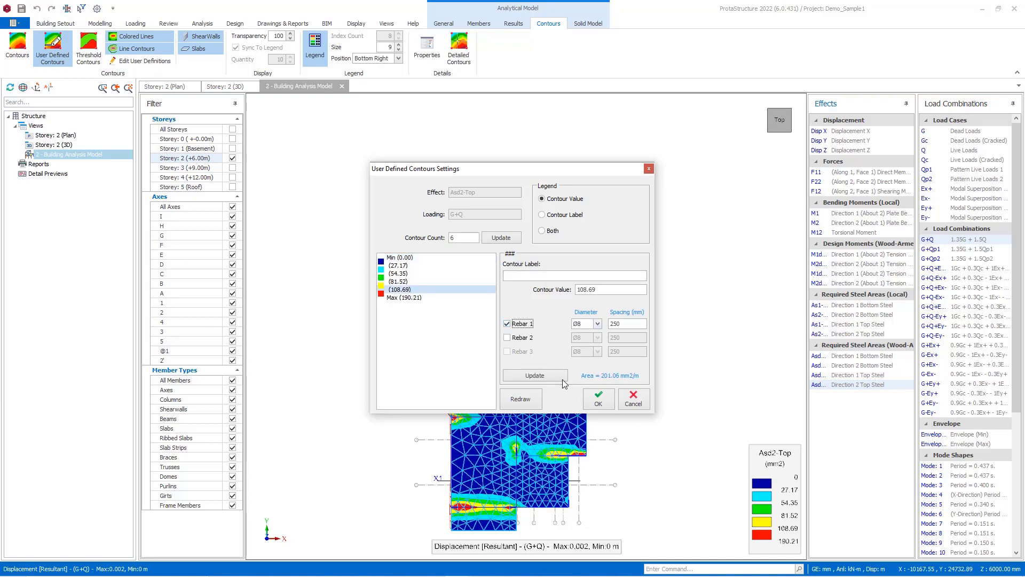
click(542, 230)
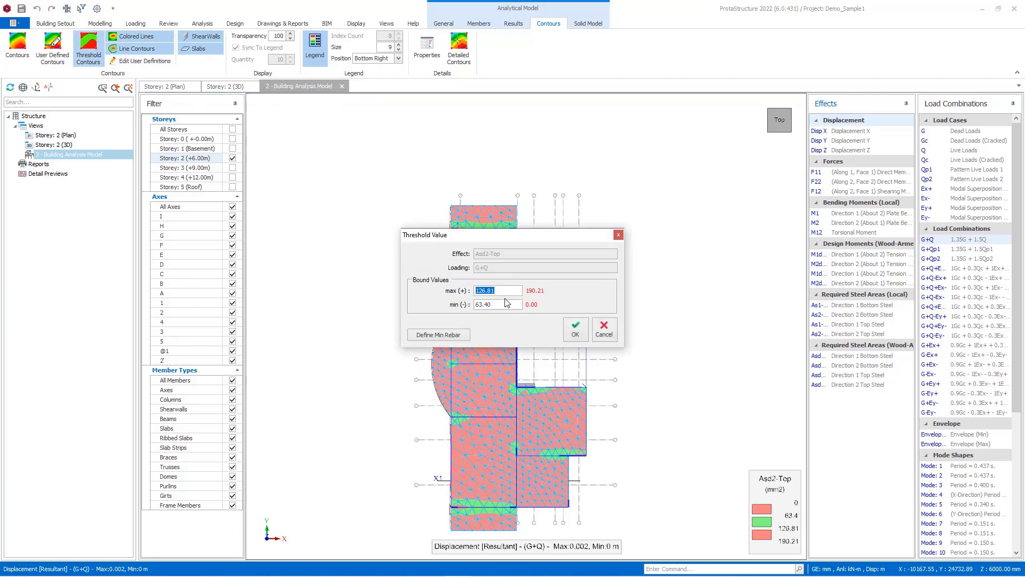
Step: Set the threshold bounds to minimum 0 and Ø8 at 250 mm (201.06 max) and confirm
click(497, 304)
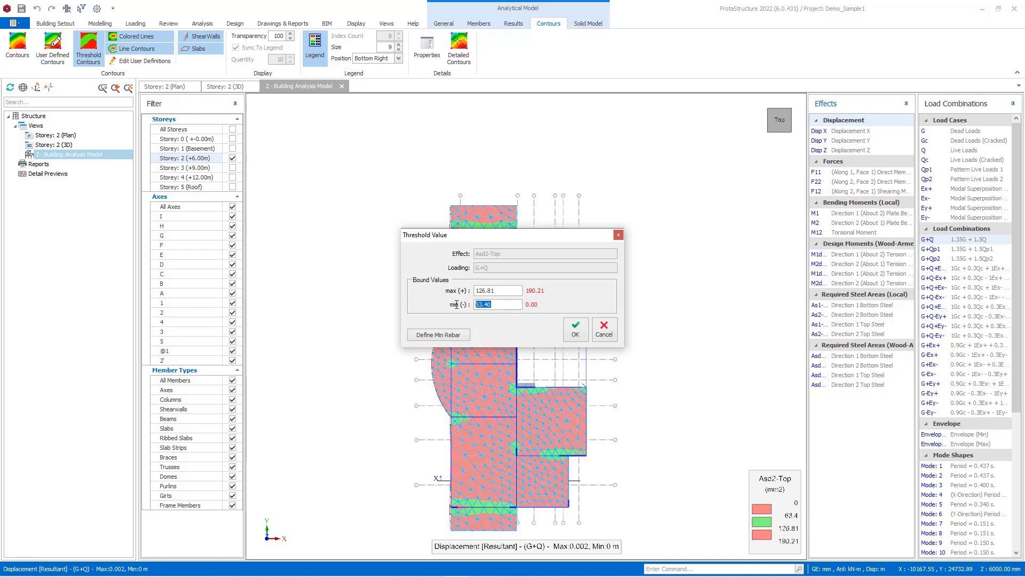
text(0)
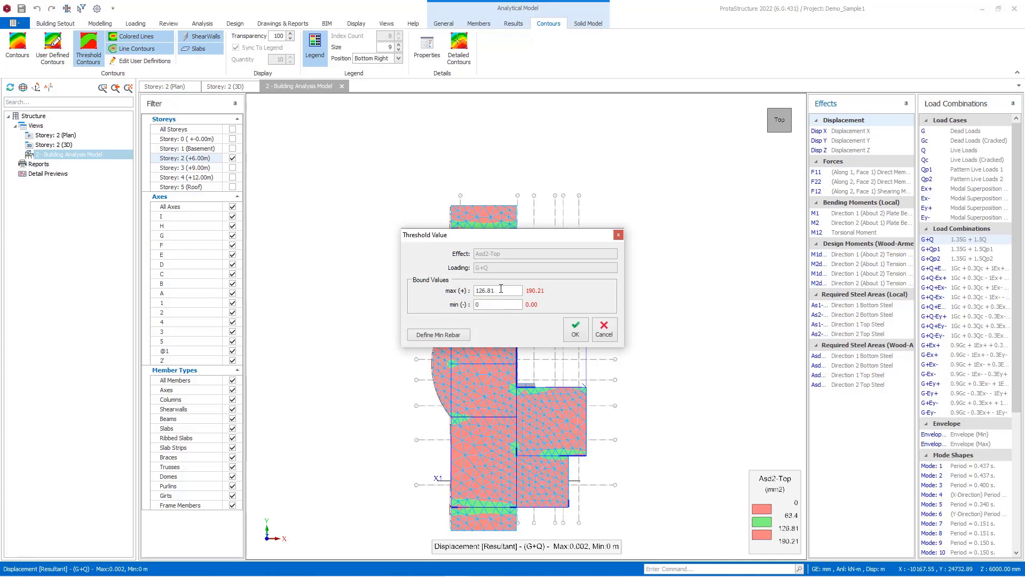
text(250)
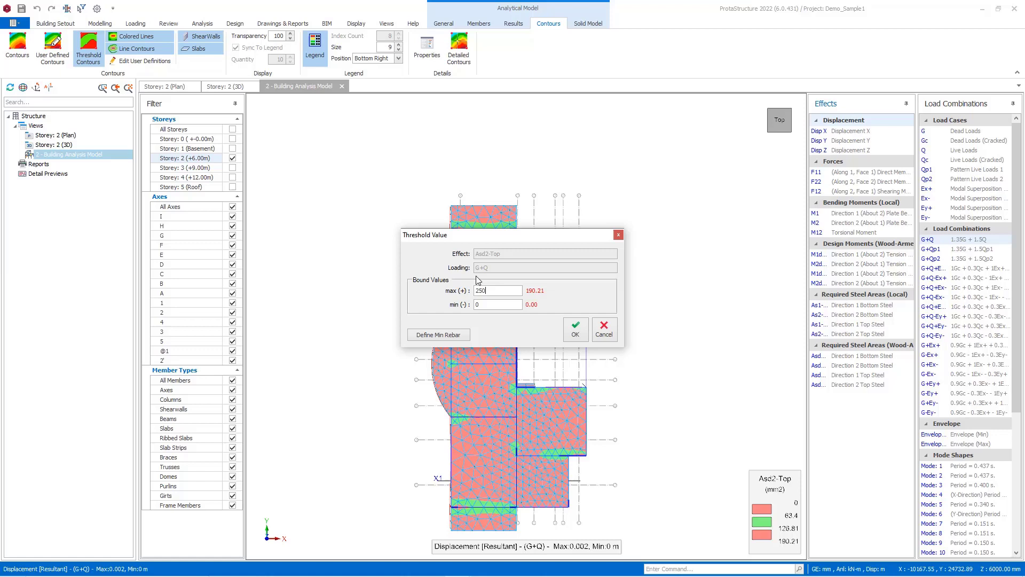
click(438, 334)
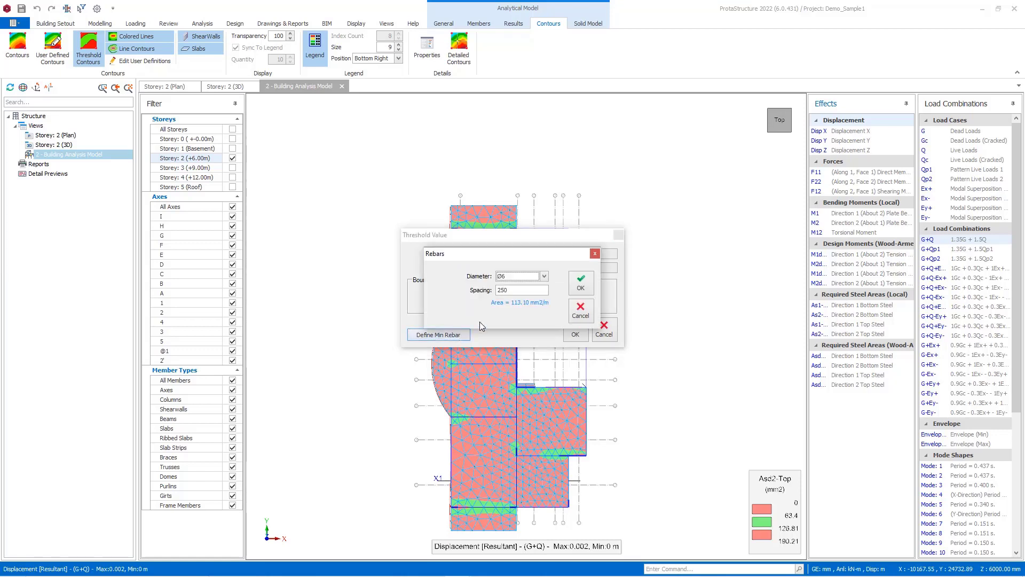
click(543, 275)
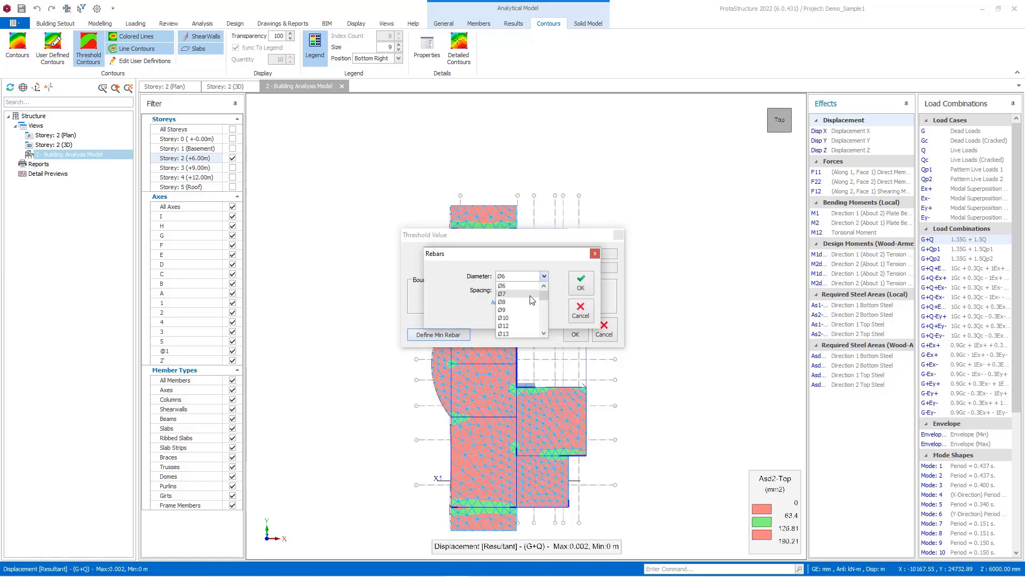
click(503, 302)
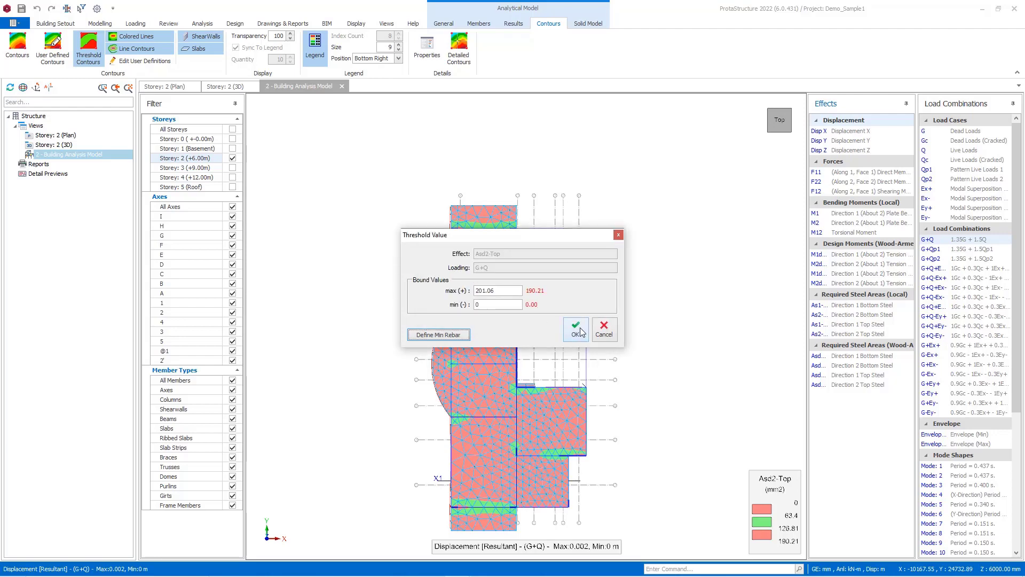
click(575, 326)
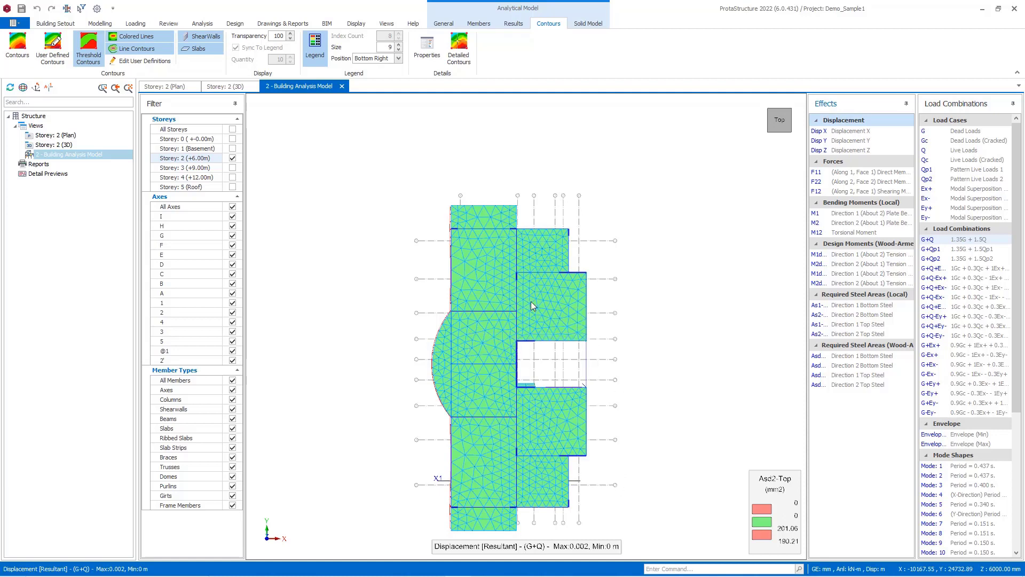
mouse_move(517, 465)
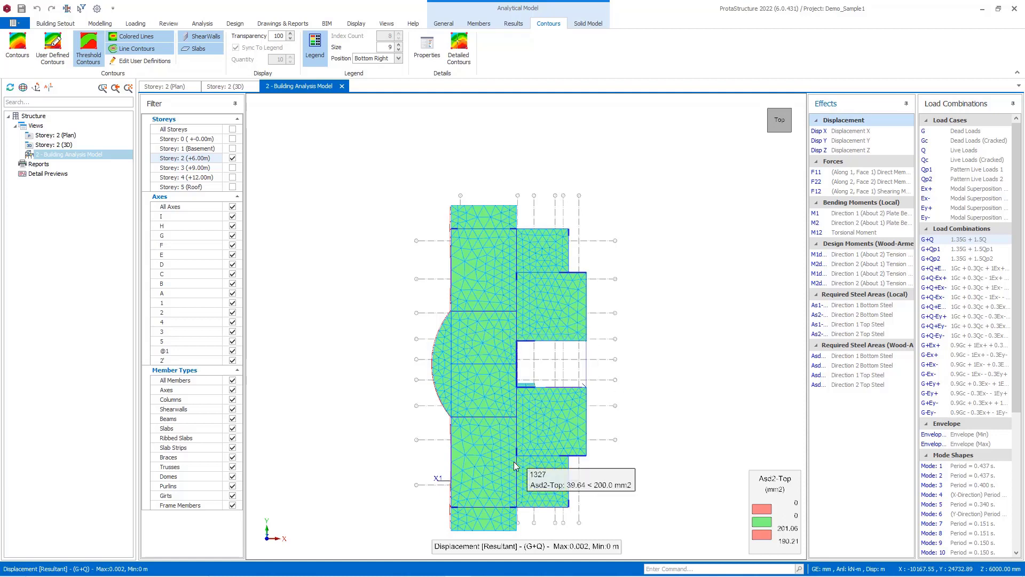
mouse_move(505, 320)
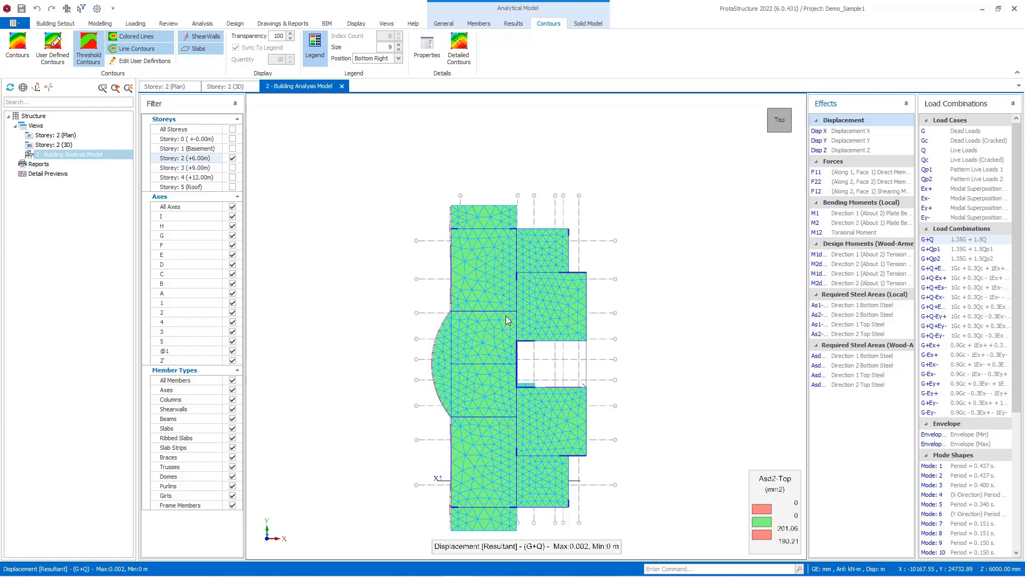
mouse_move(431, 164)
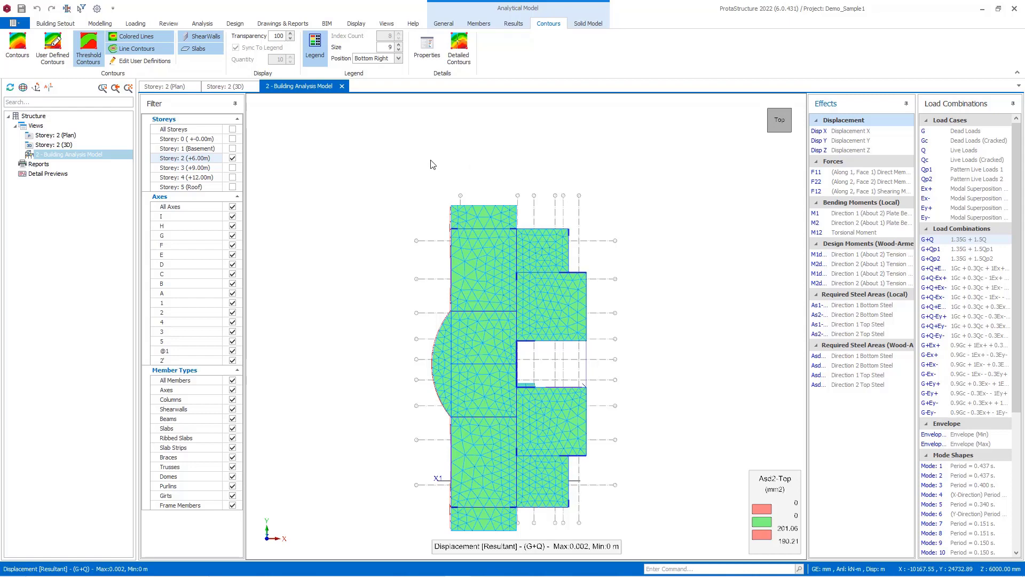
Step: On the Storey 2 plan, reach the FE Contours settings under Visual Interrogation
click(169, 85)
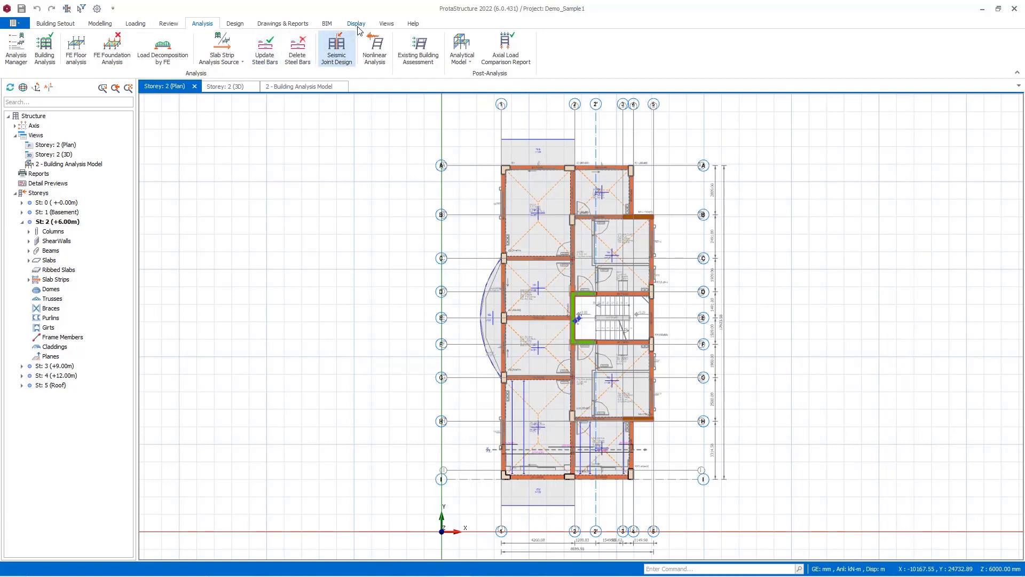
click(356, 24)
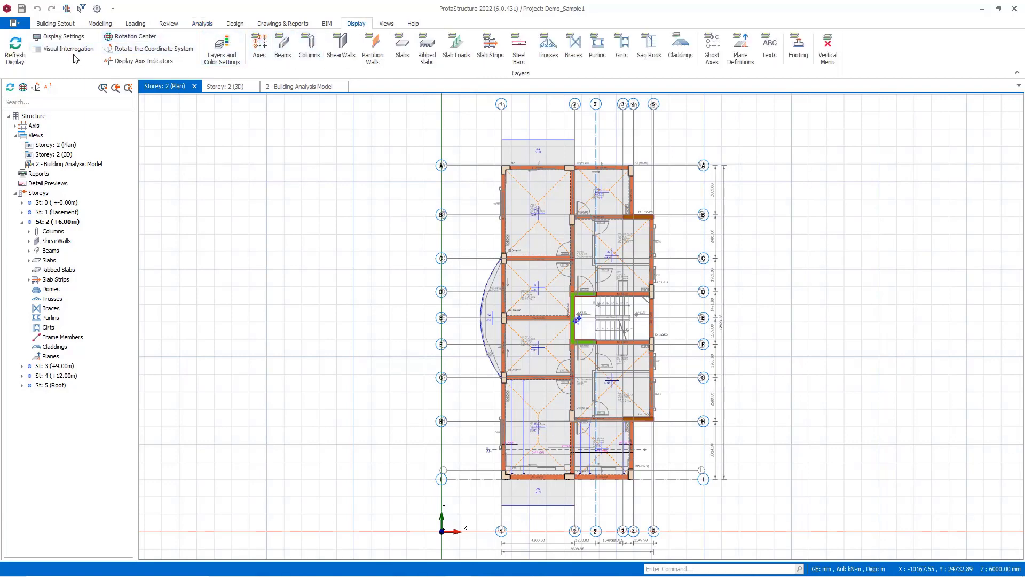
click(65, 49)
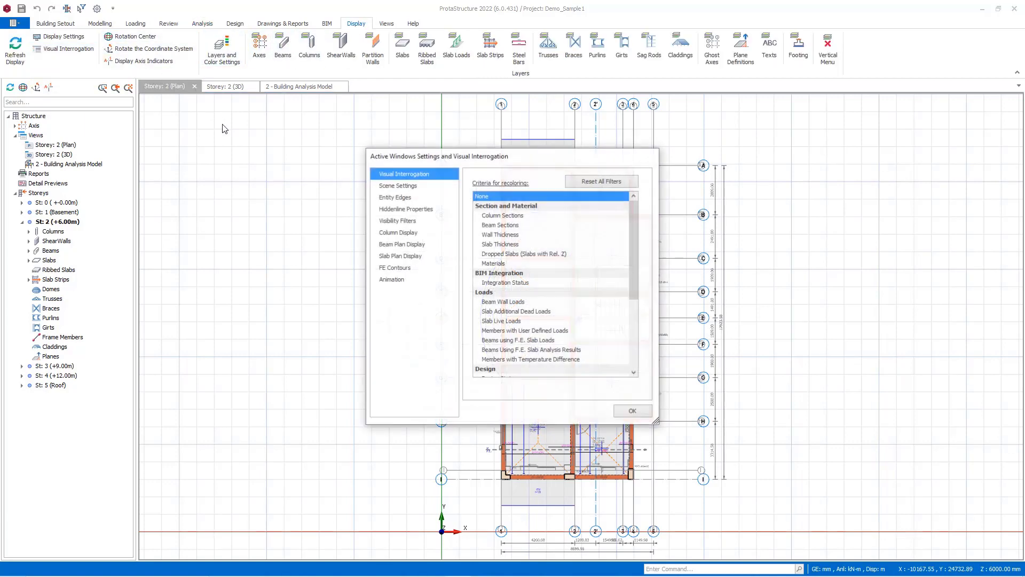
mouse_move(386, 247)
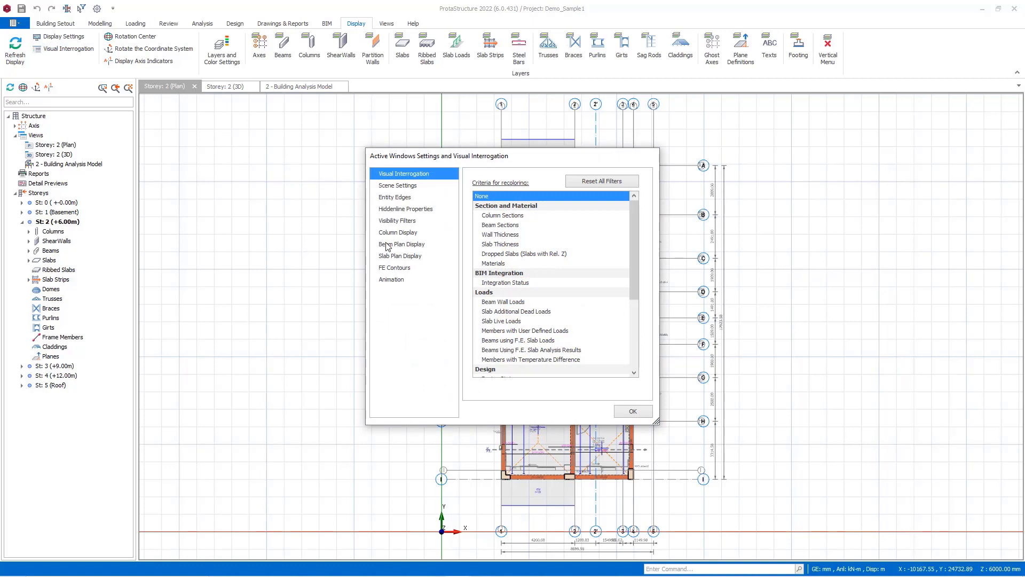
click(395, 267)
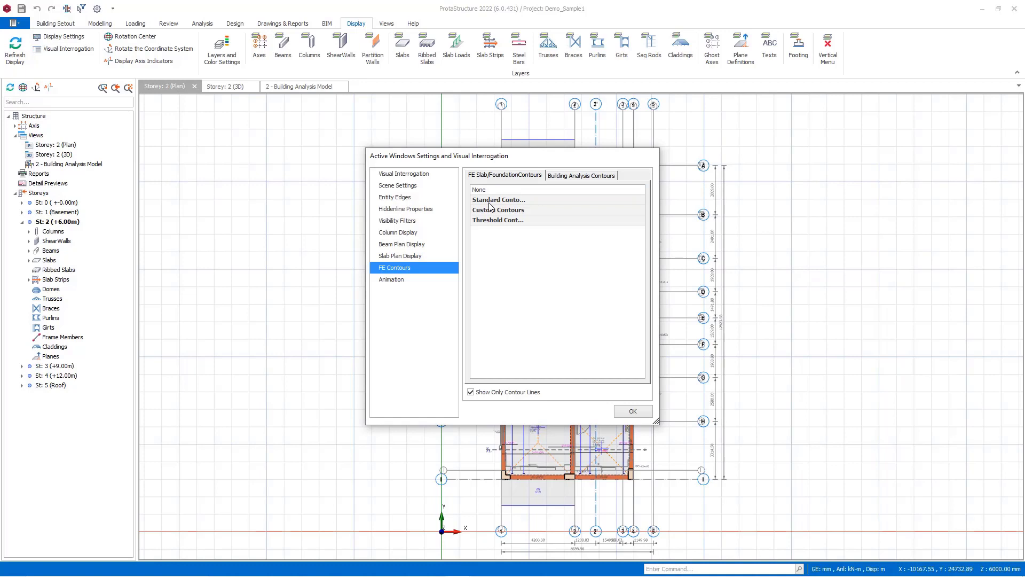
Step: Select the Asd2-Bot G+Q building analysis contour and apply it to the plan
click(582, 176)
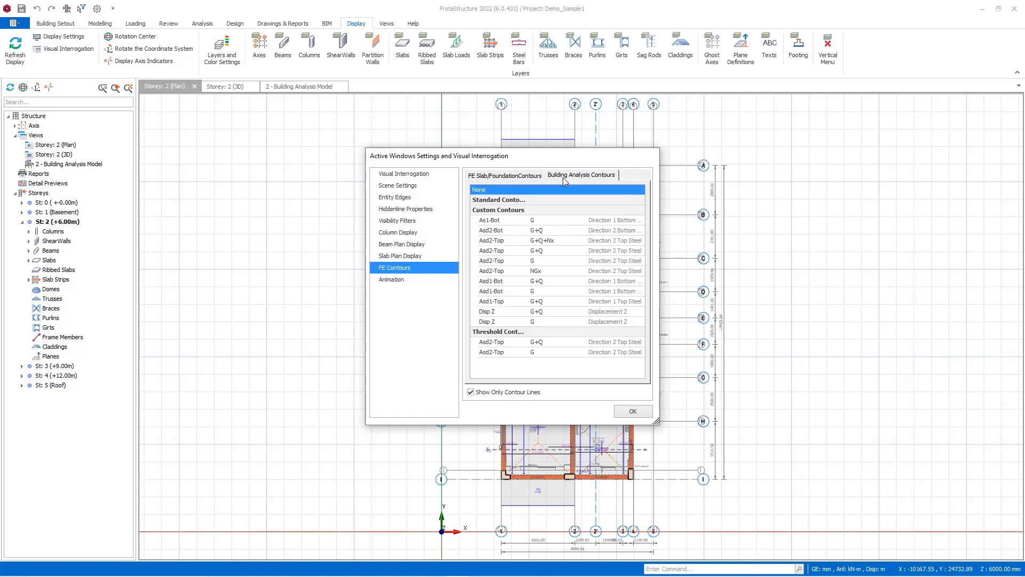
mouse_move(513, 226)
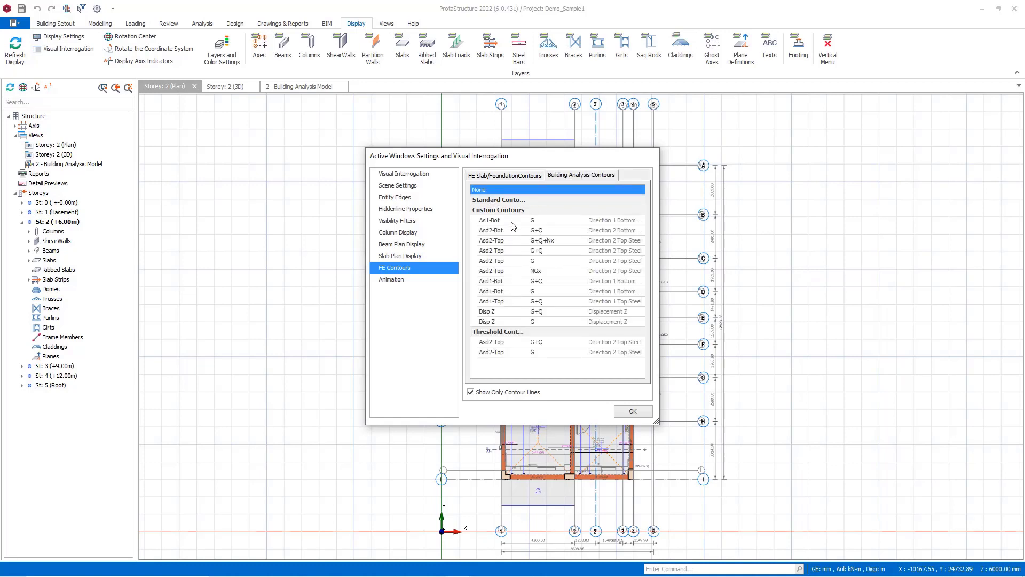
click(491, 230)
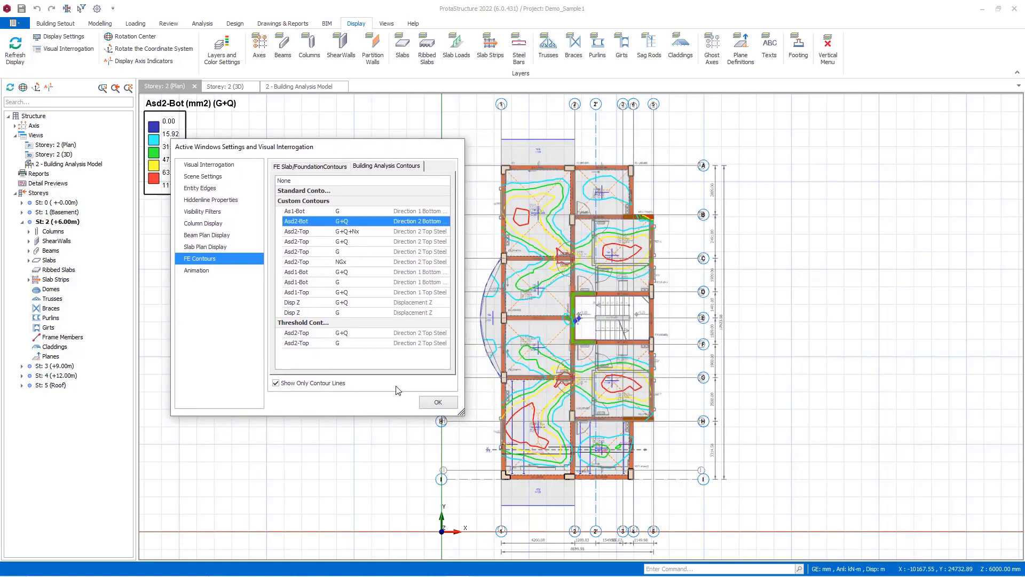
click(438, 401)
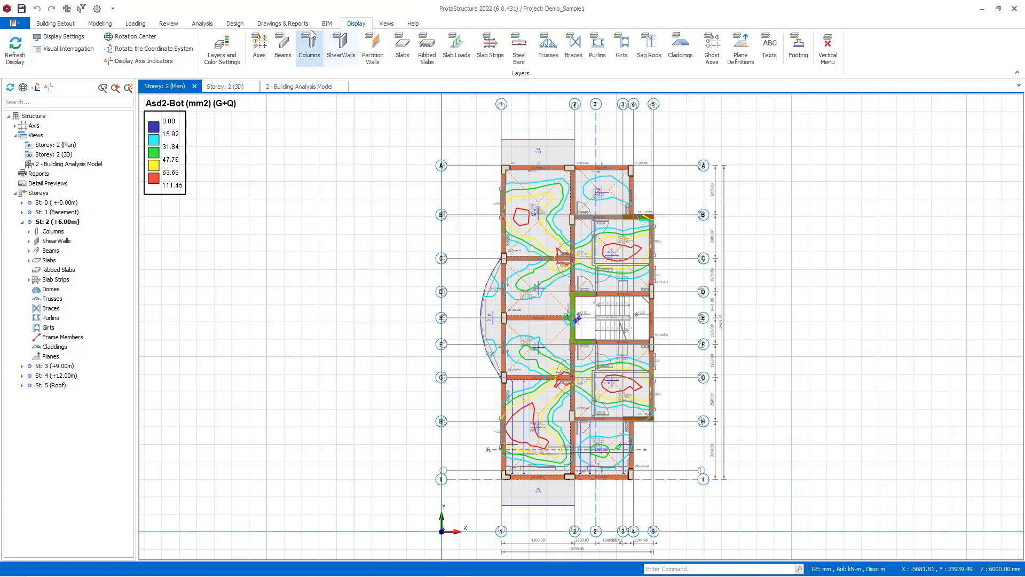
Step: Save the Storey 2 plan with contours as Contour.dxf on the Desktop
click(327, 23)
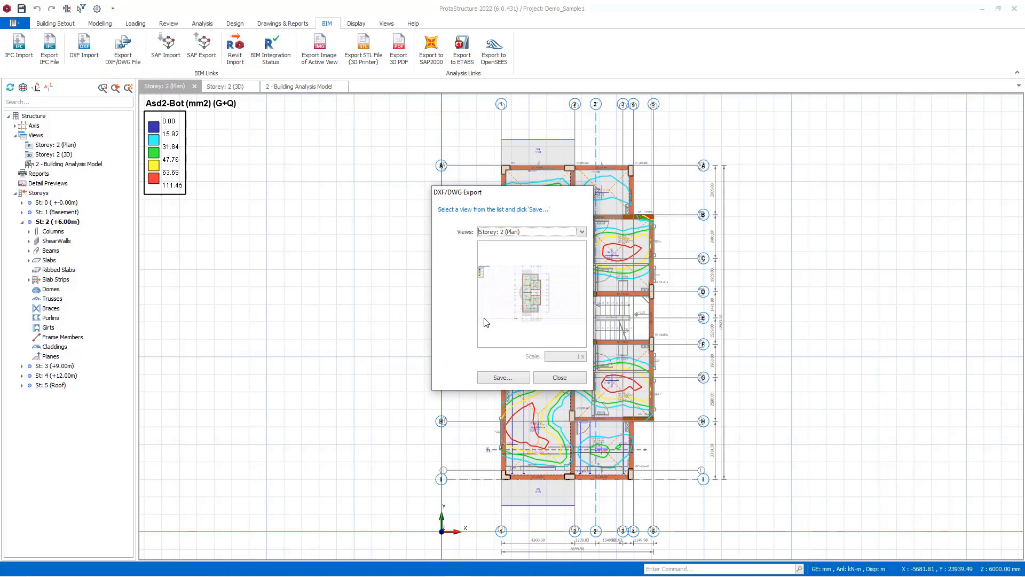
click(503, 377)
text(Contour)
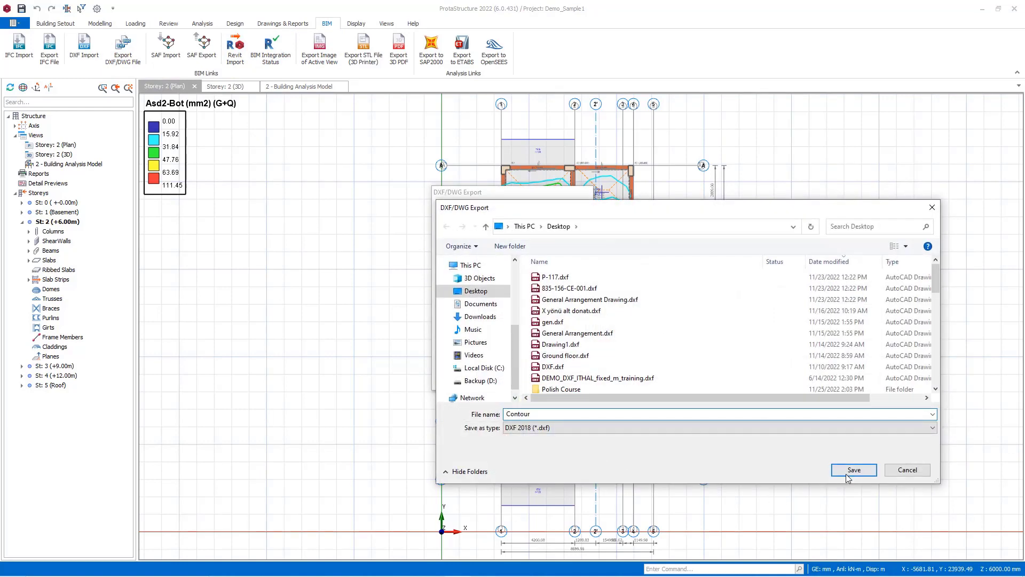
click(853, 470)
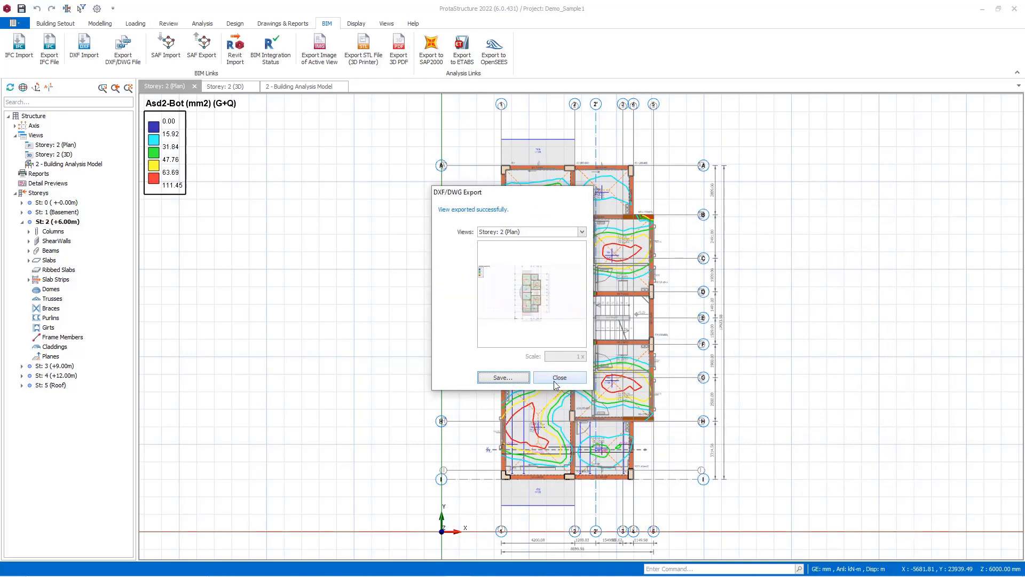
click(559, 378)
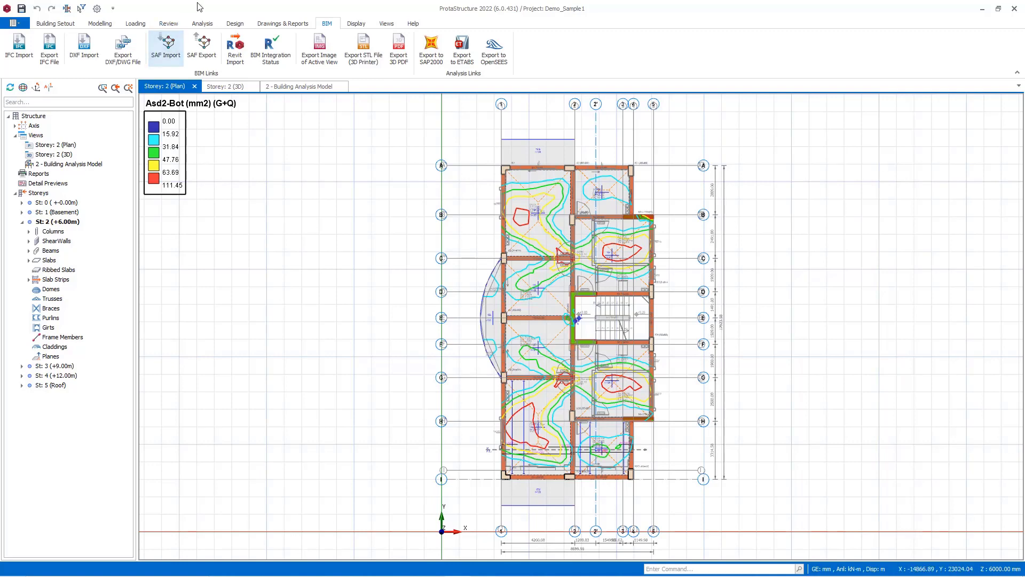
Step: Reach the Etabs Model Export options under Building Analysis Post-Analysis
click(201, 23)
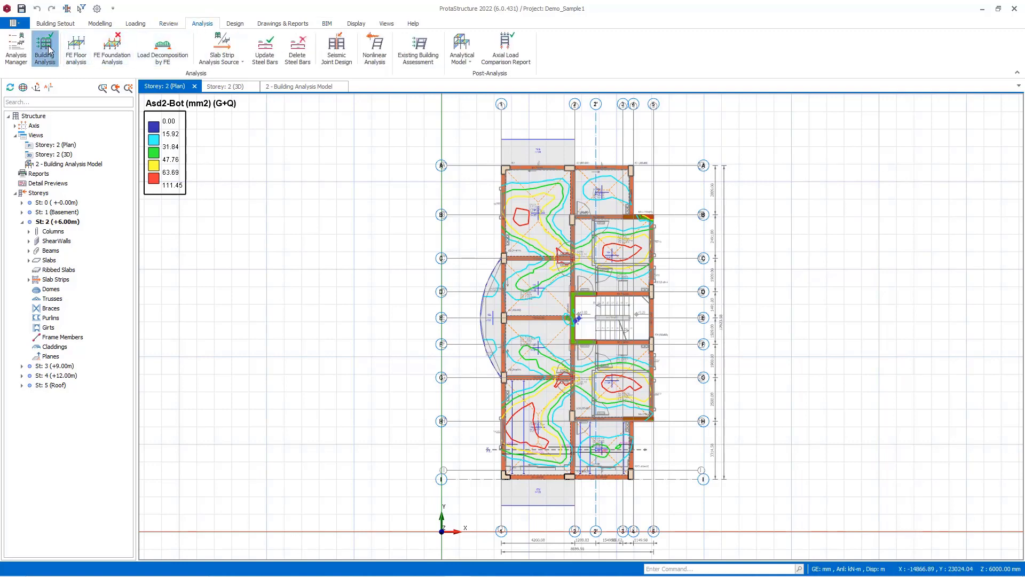
click(45, 45)
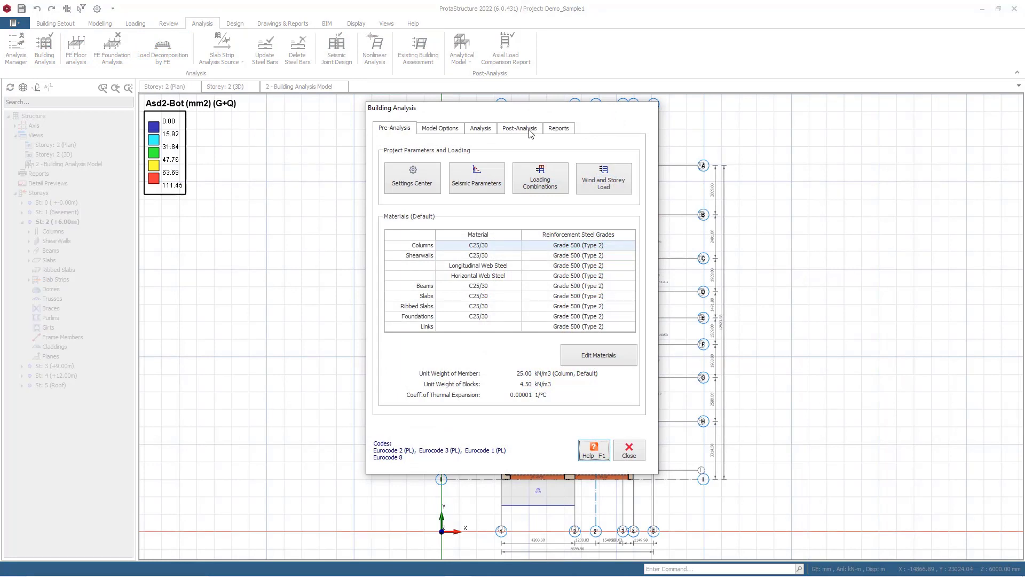
click(520, 128)
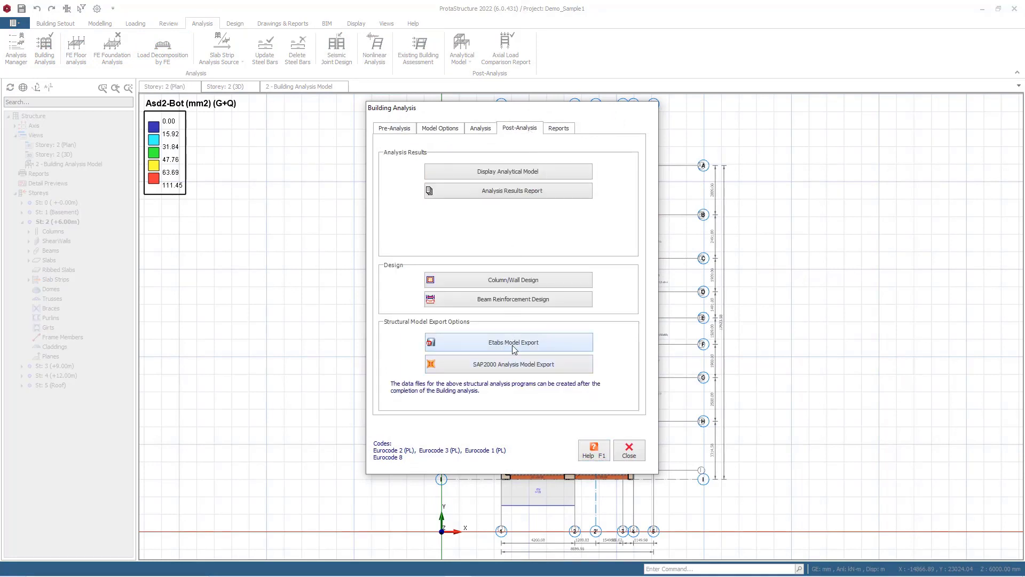
click(508, 341)
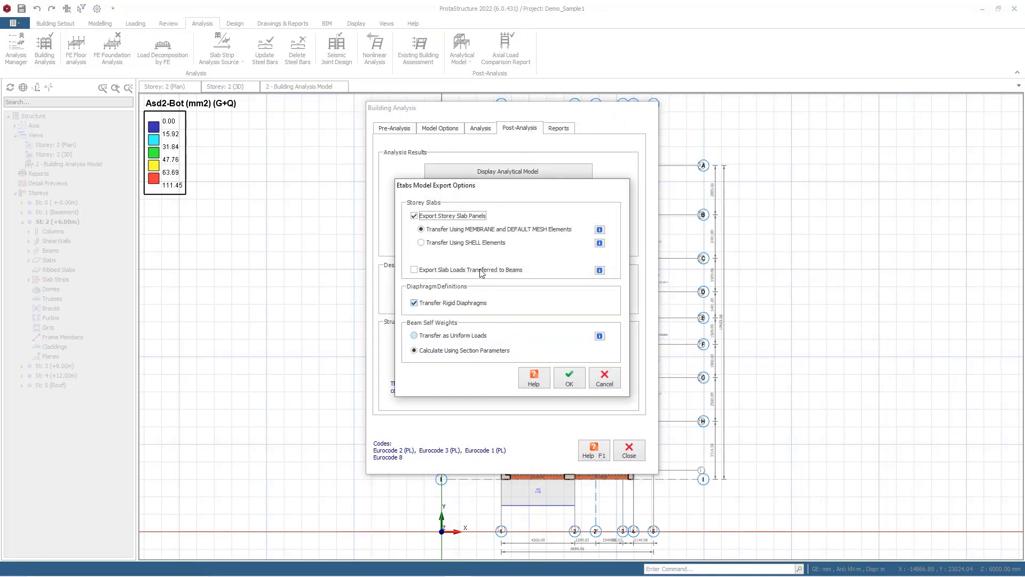
Step: Run the ETABS e2k export with slab loads transferred to beams included
click(415, 269)
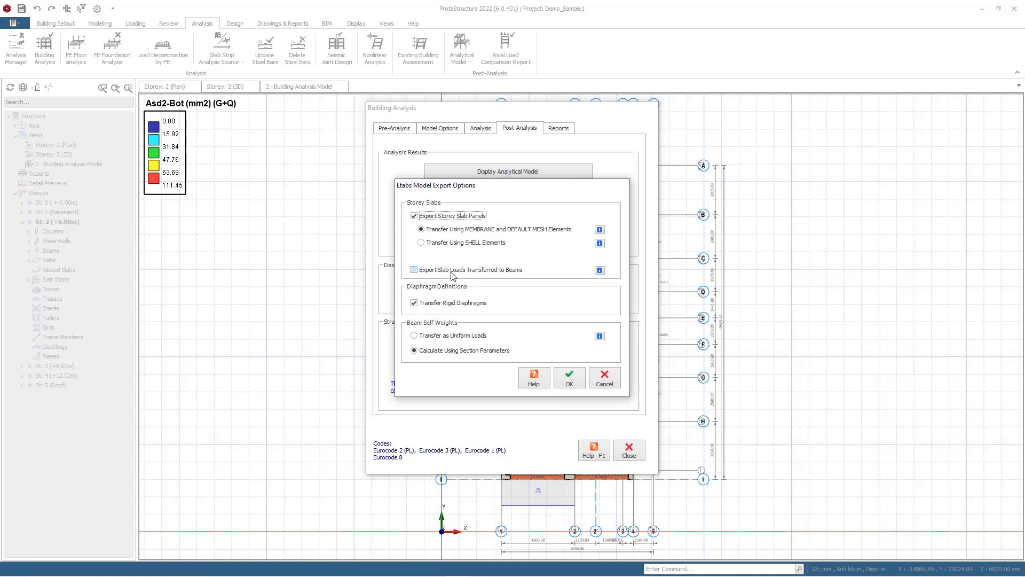
click(413, 270)
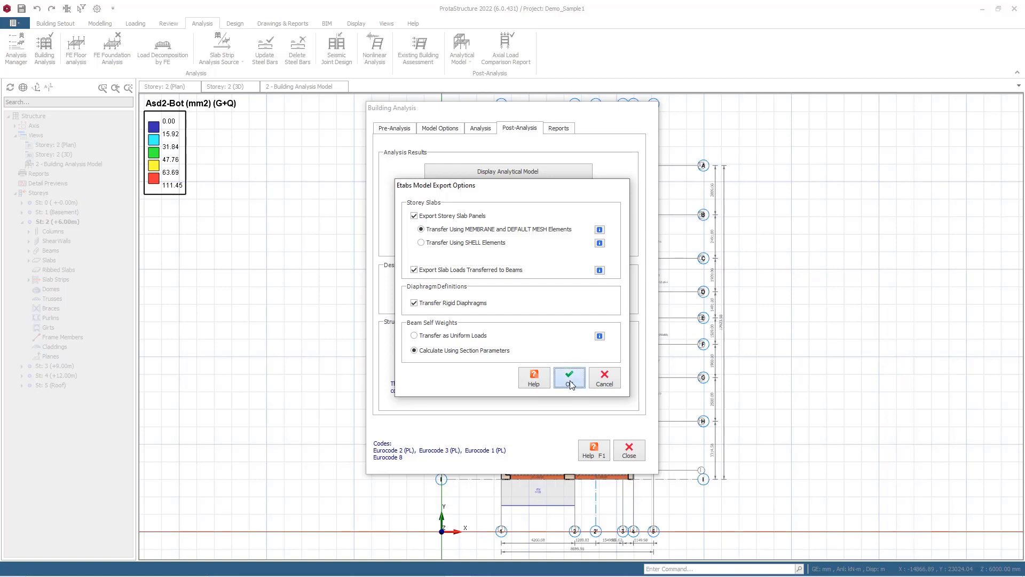
click(569, 376)
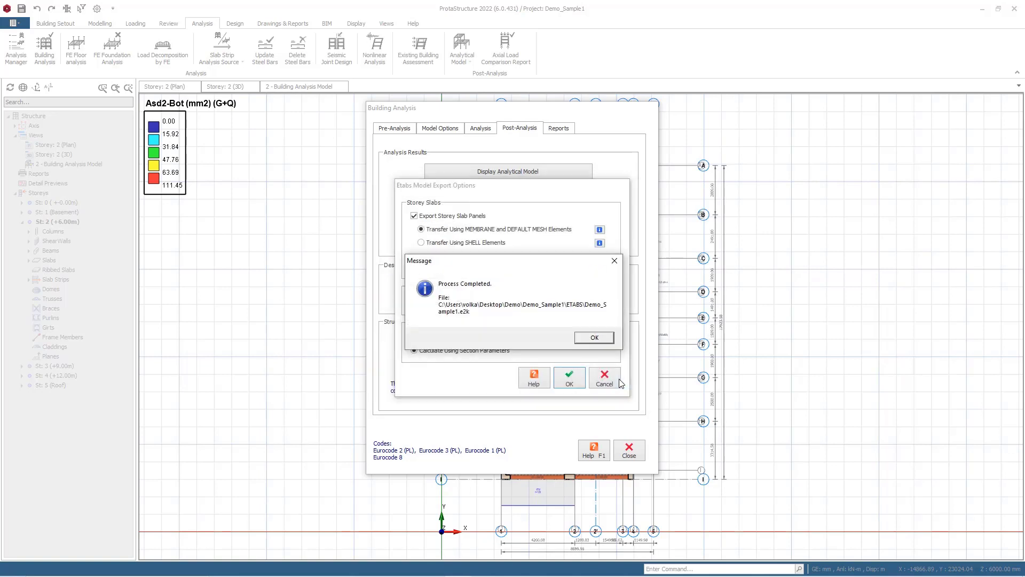
click(594, 336)
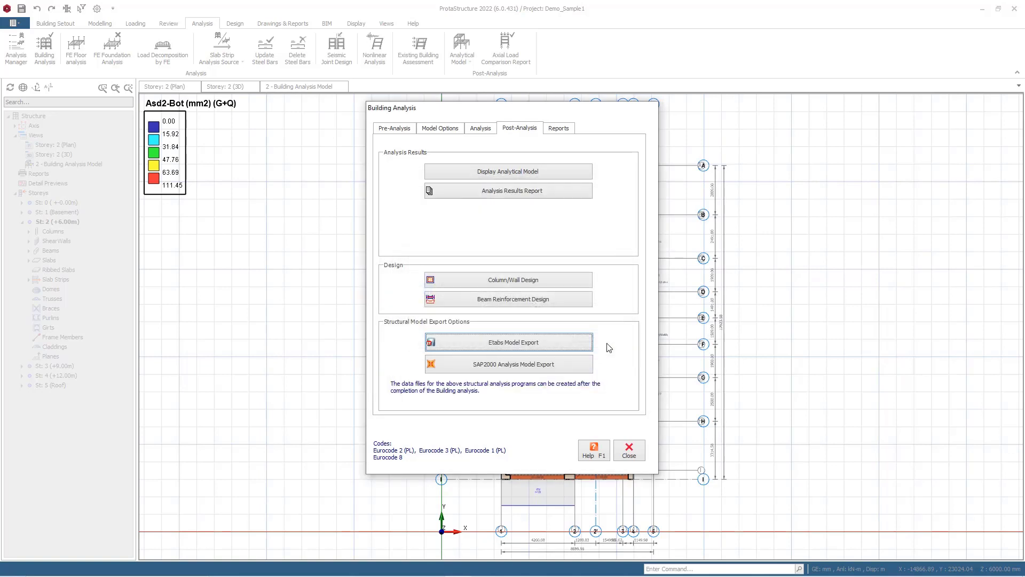
mouse_move(630, 453)
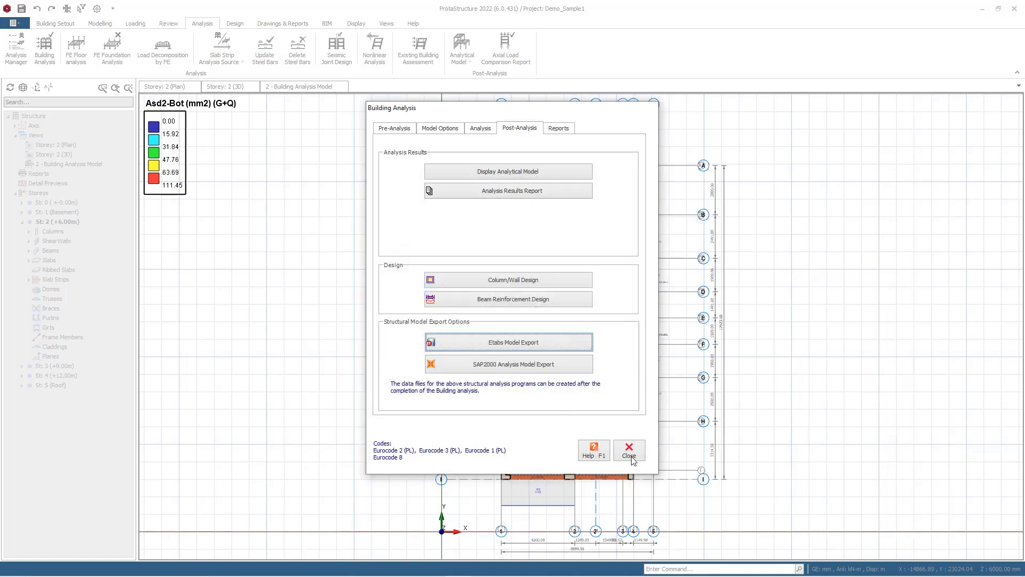